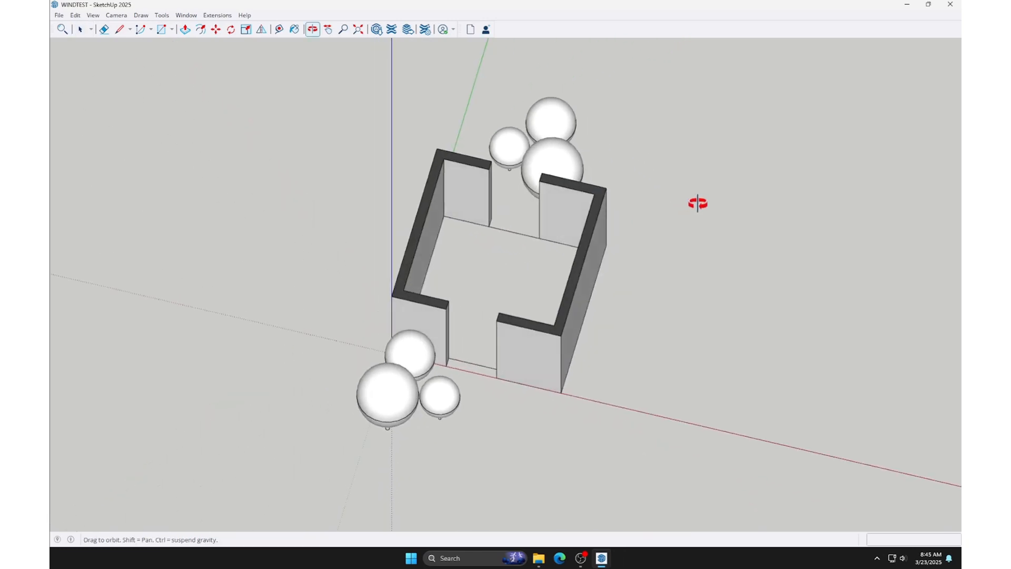
Orbit the view around the U-shaped walls and the six round trees.
left_click_drag(698, 204, 413, 205)
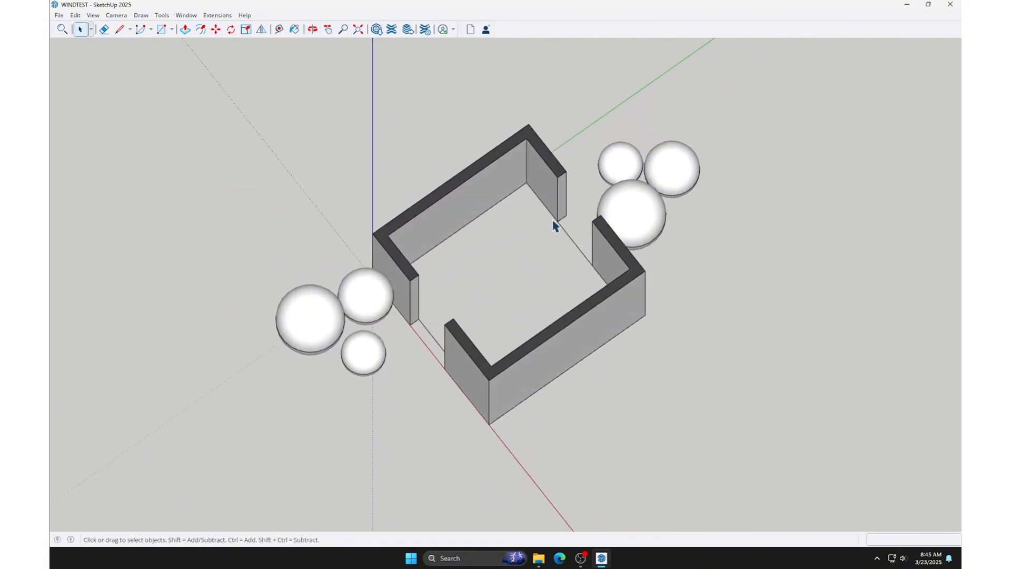
mouse_move(392, 346)
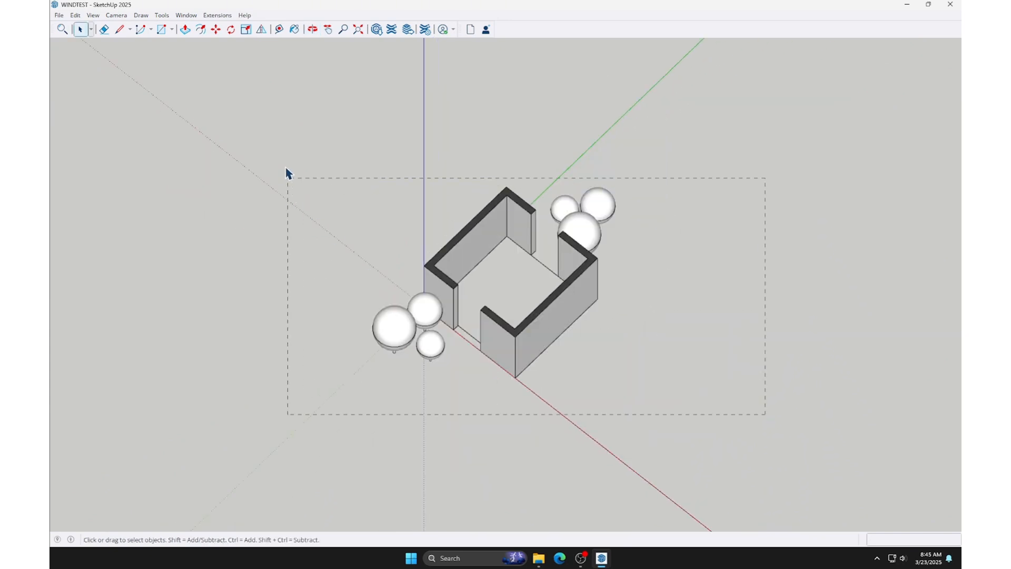
Set the WINDTEST model's length units to meters in Model Info.
left_click(185, 14)
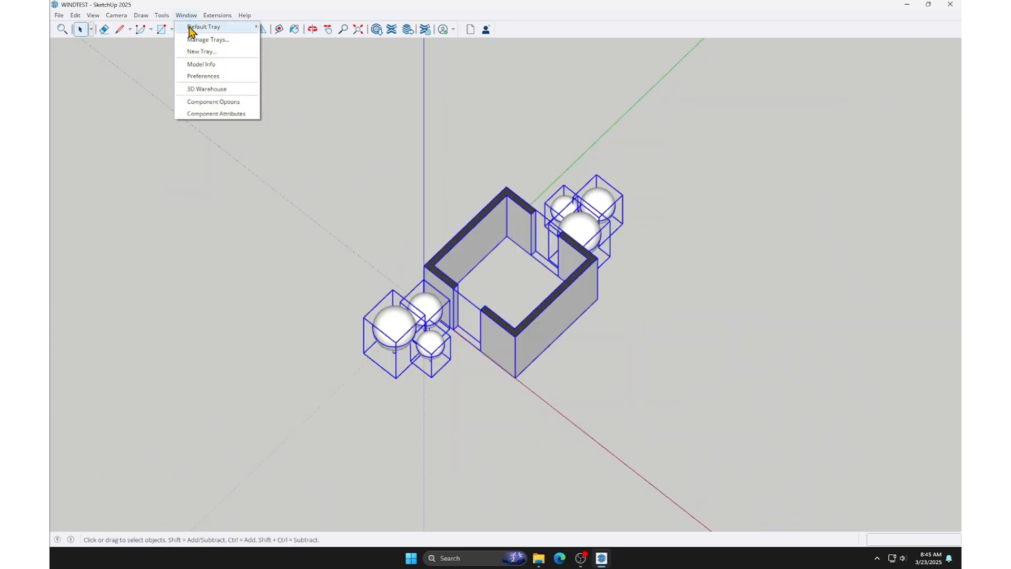
left_click(185, 15)
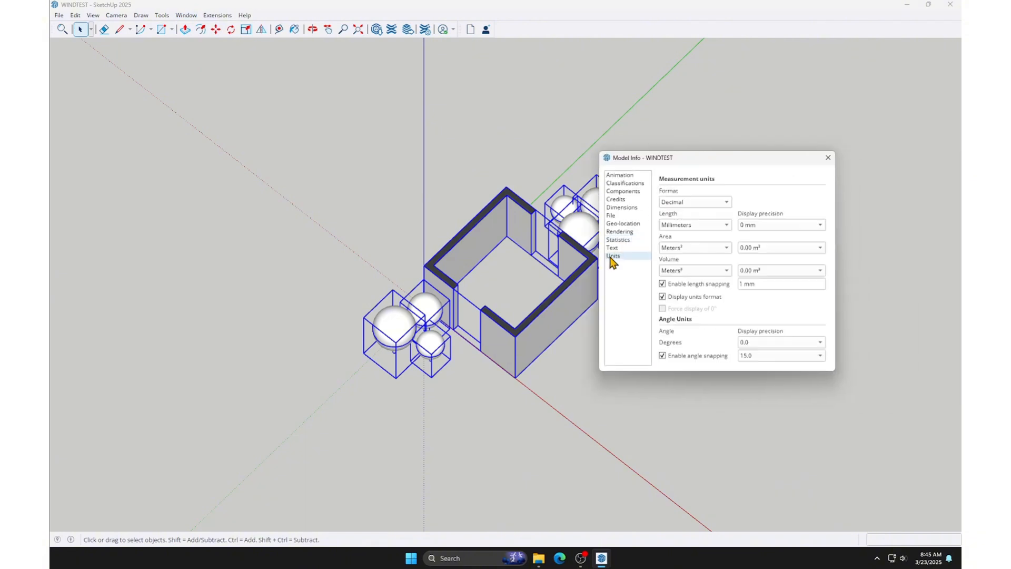
mouse_move(704, 228)
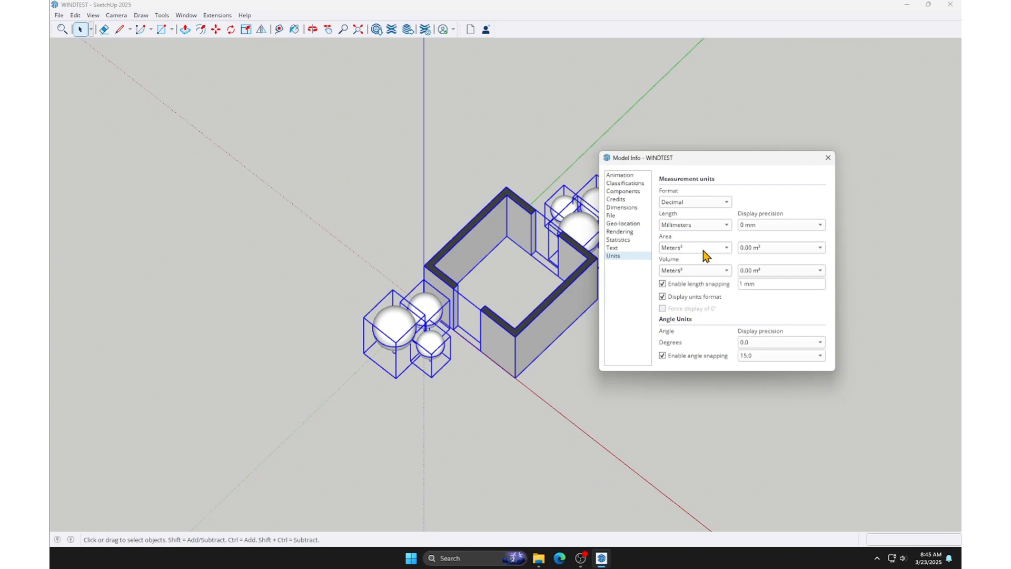
left_click(723, 224)
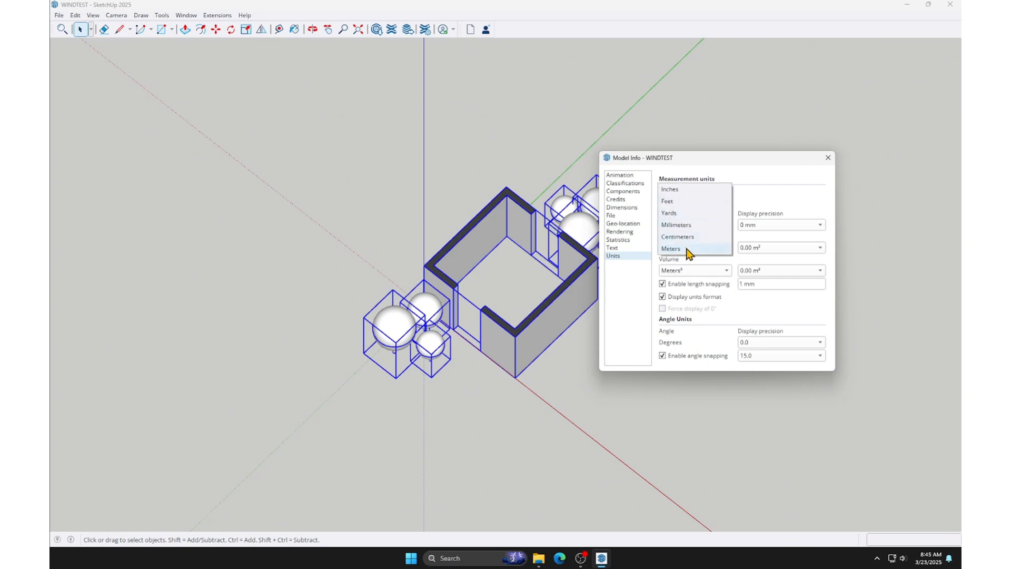
left_click(671, 248)
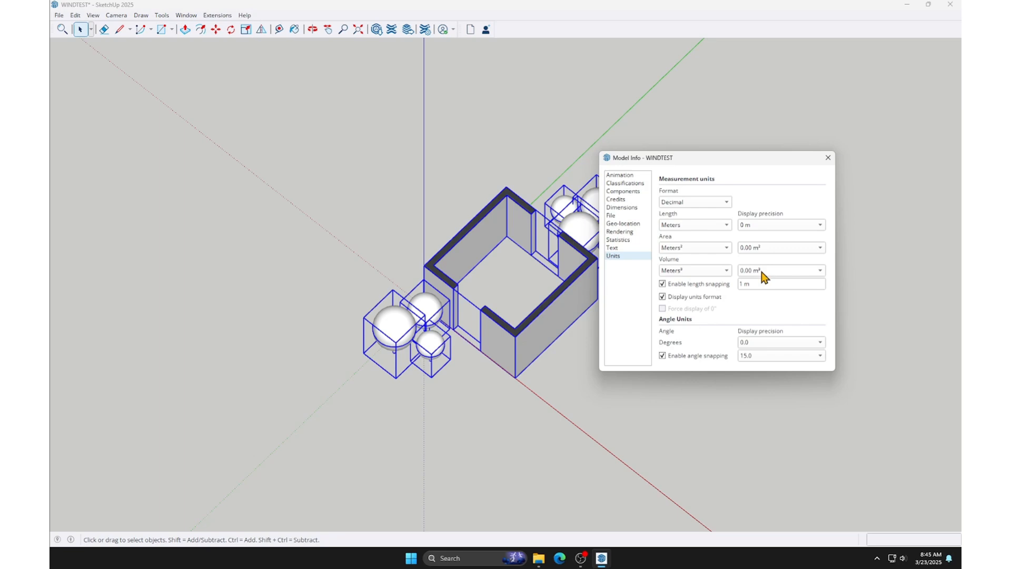
mouse_move(827, 158)
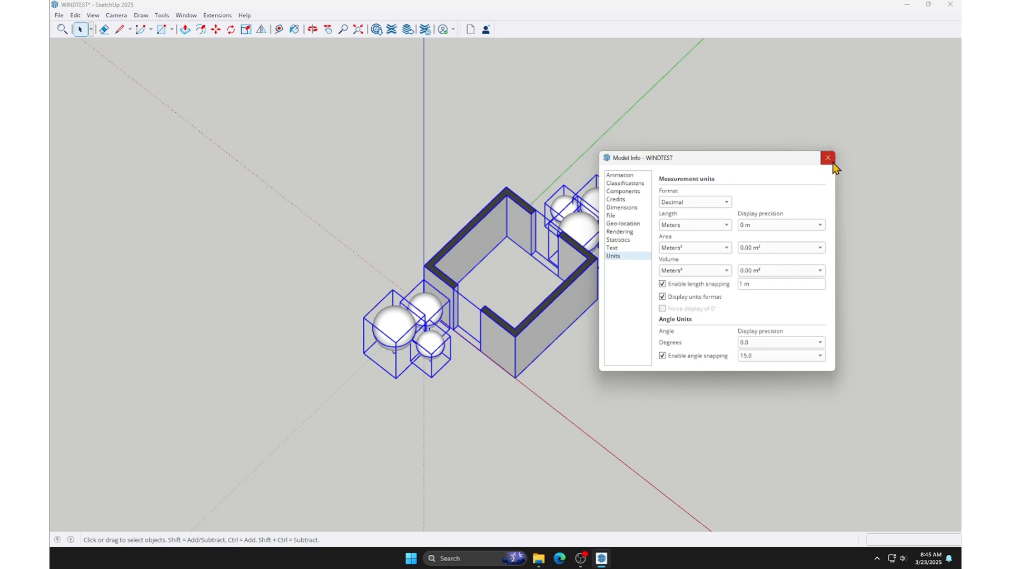
left_click(827, 158)
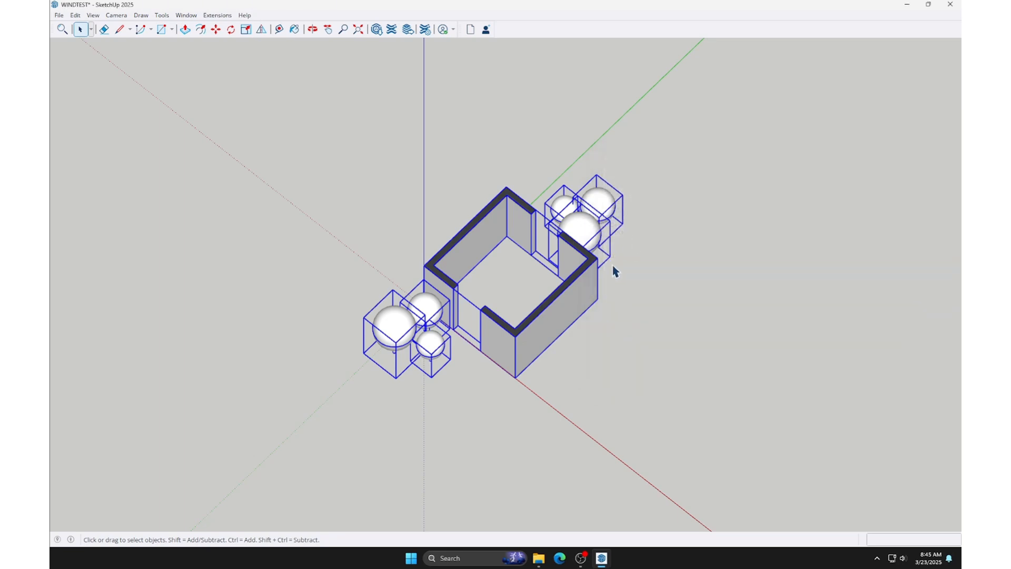
Reselect all walls and trees and set STL export options to meters, selection only.
left_click(121, 30)
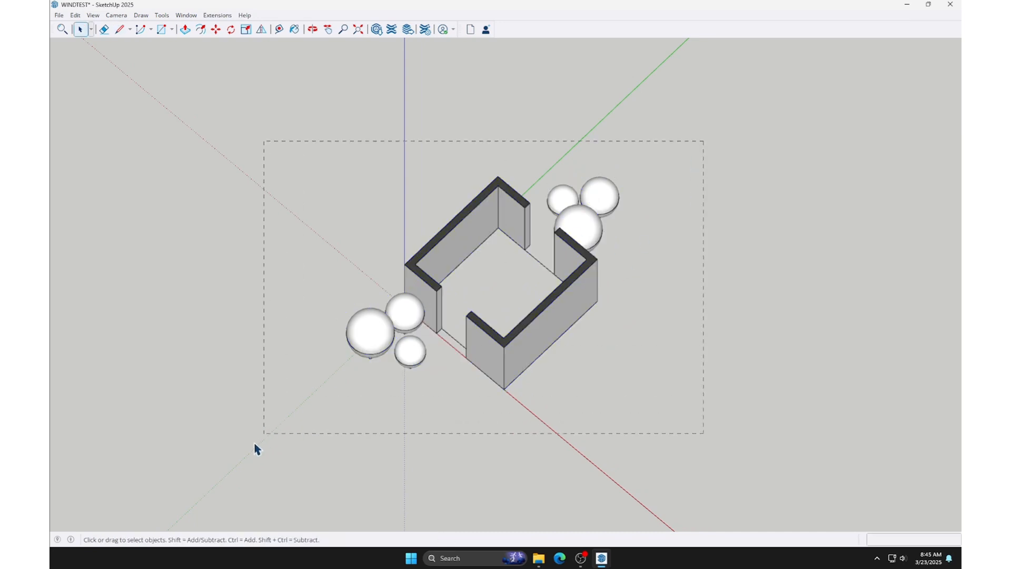
left_click(59, 15)
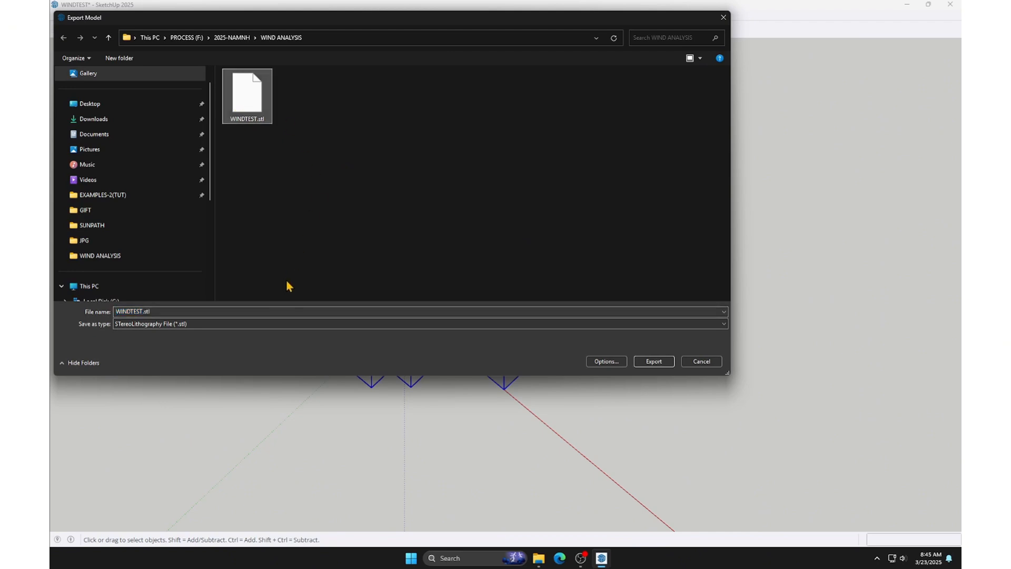
left_click(720, 325)
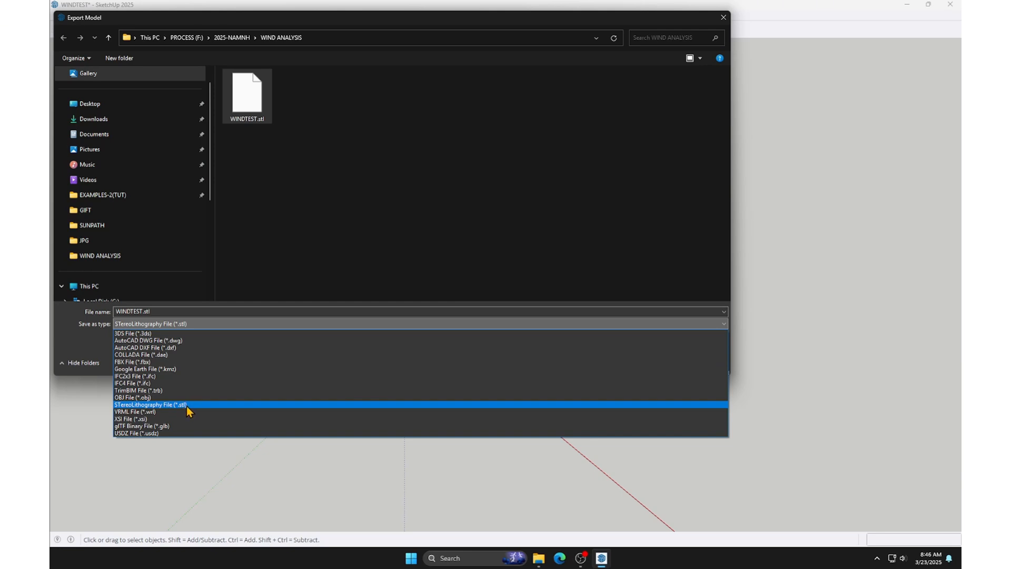
mouse_move(185, 422)
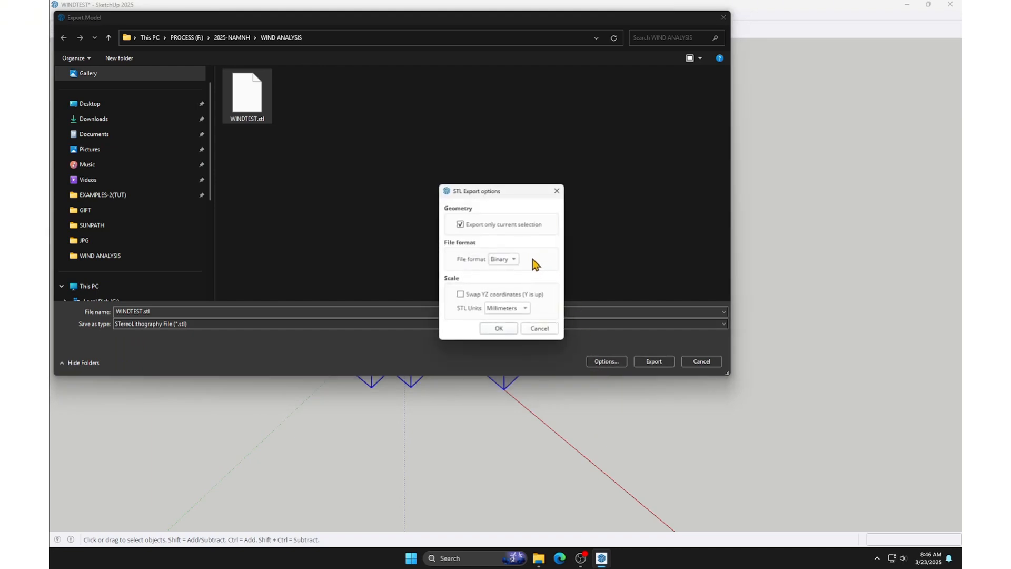
left_click(525, 308)
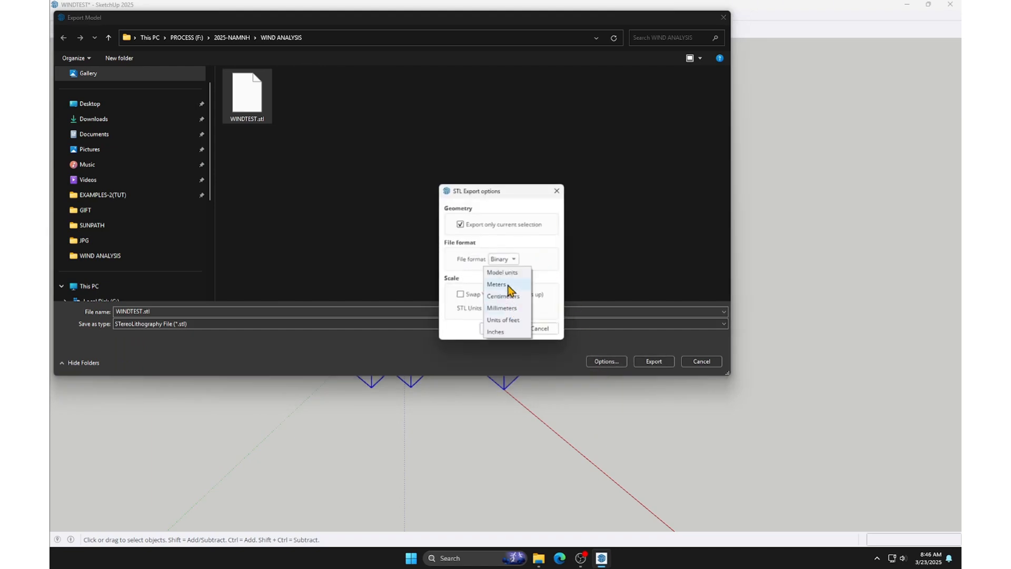
left_click(496, 283)
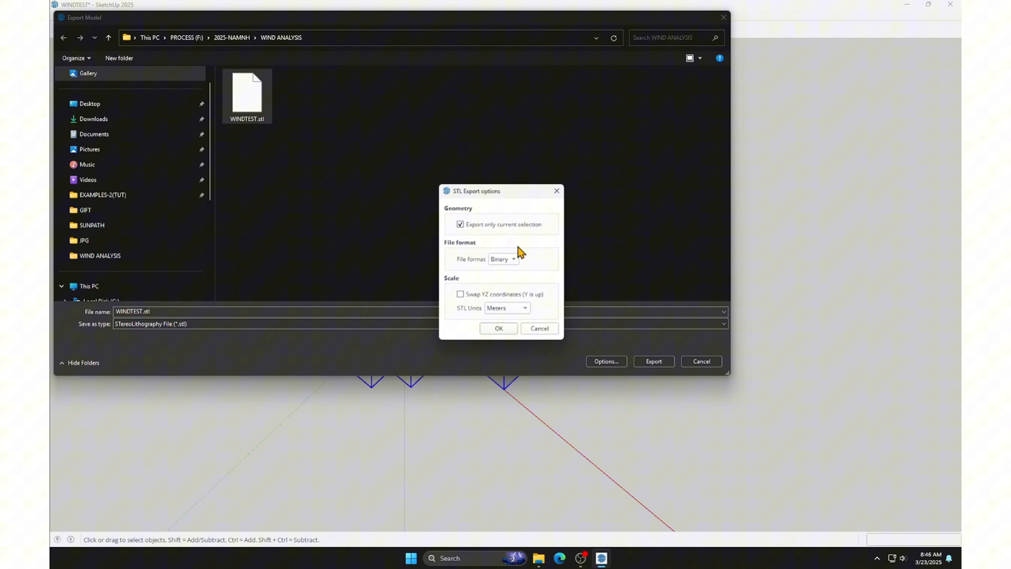
mouse_move(556, 268)
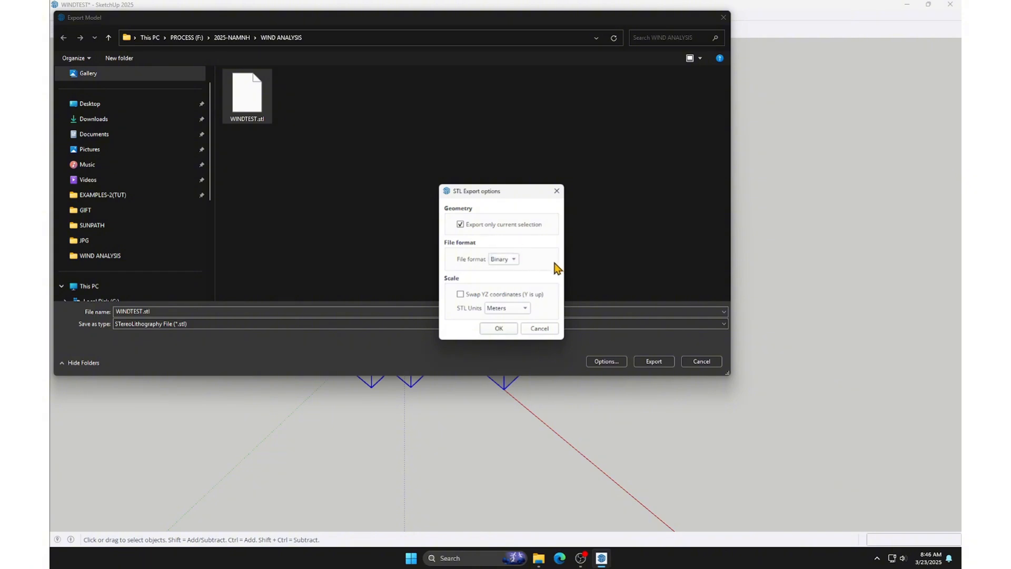
mouse_move(520, 236)
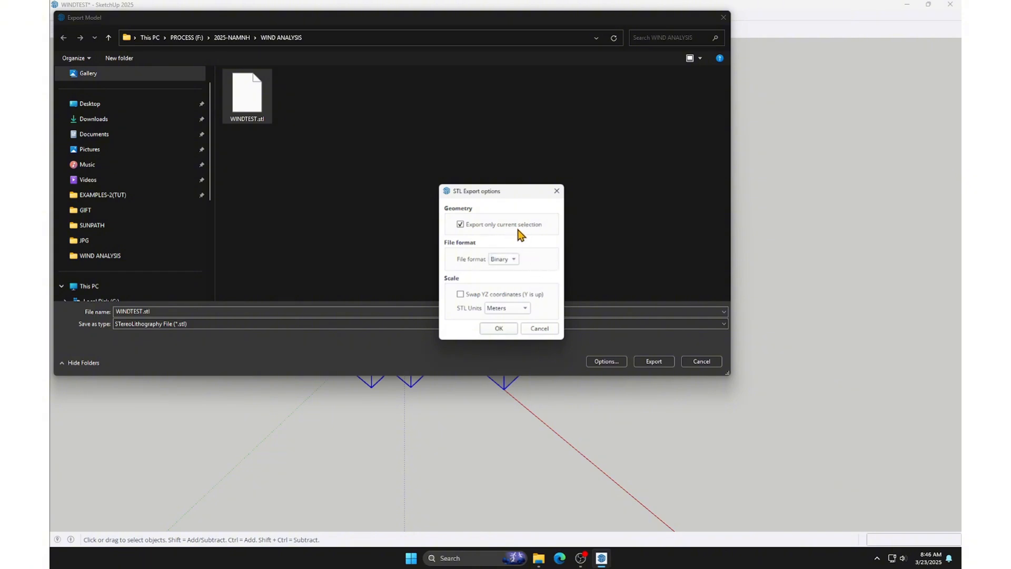
mouse_move(578, 263)
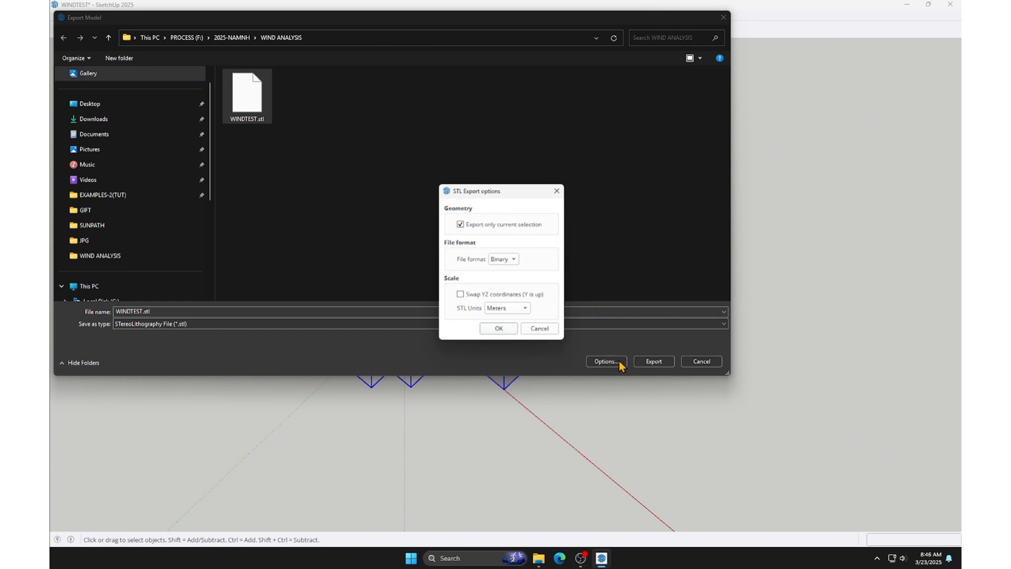
left_click(498, 328)
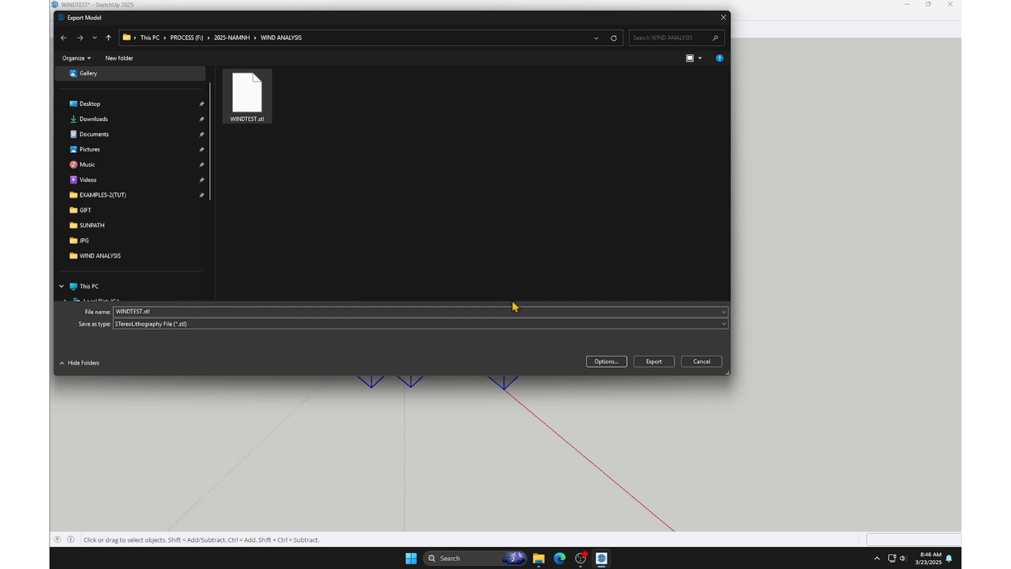
Export WINDTEST.stl and name the new RWIND project Demo3.
left_click(653, 361)
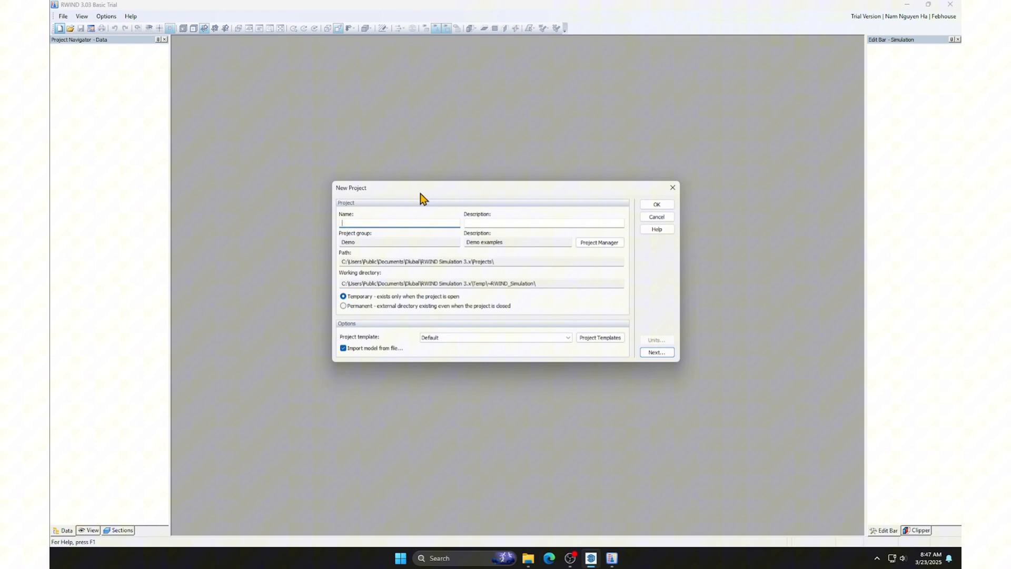
type("Dmo")
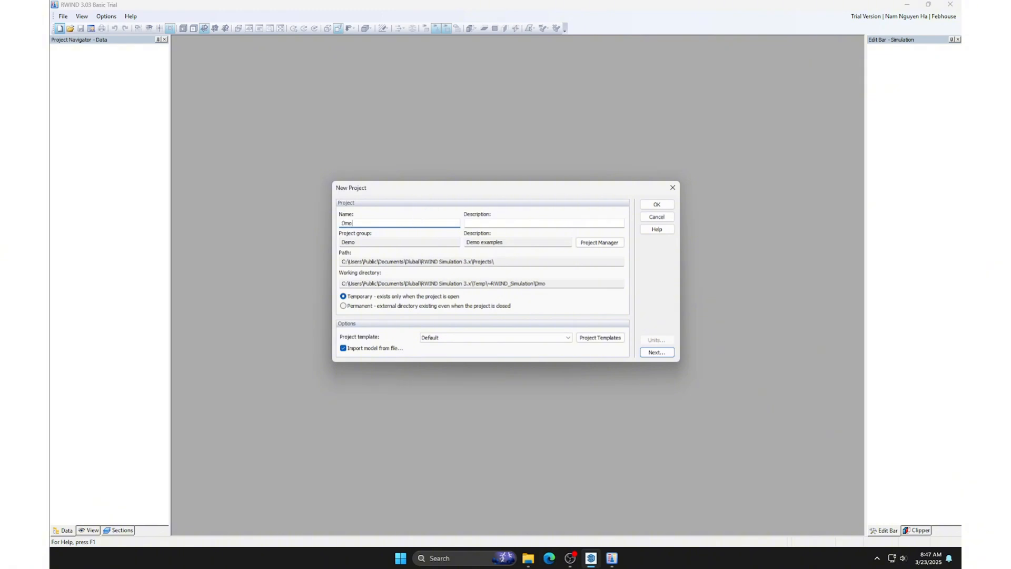
type("Demo3")
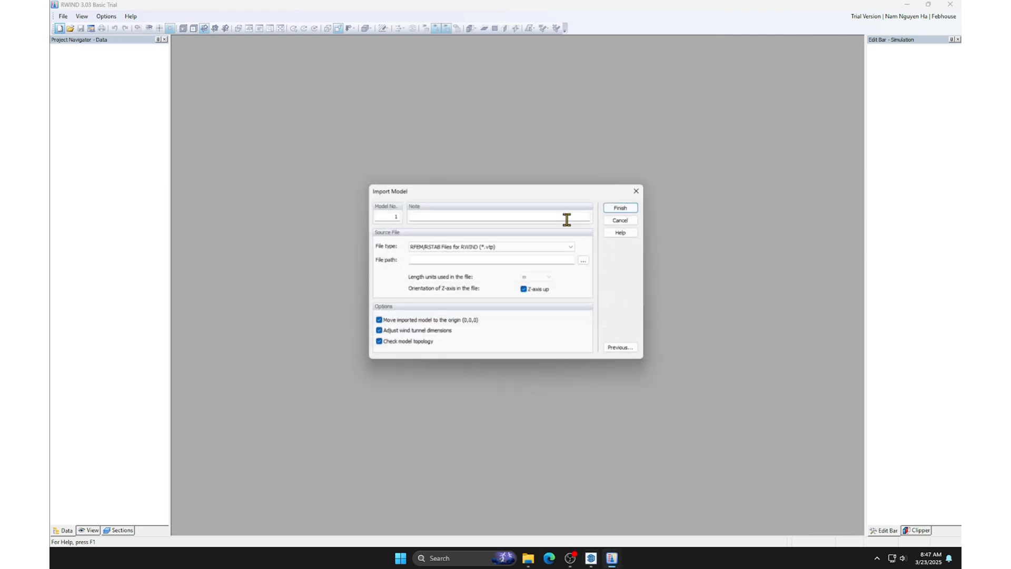
Choose WINDTEST.stl as the import model, keeping the Z axis up.
left_click(570, 246)
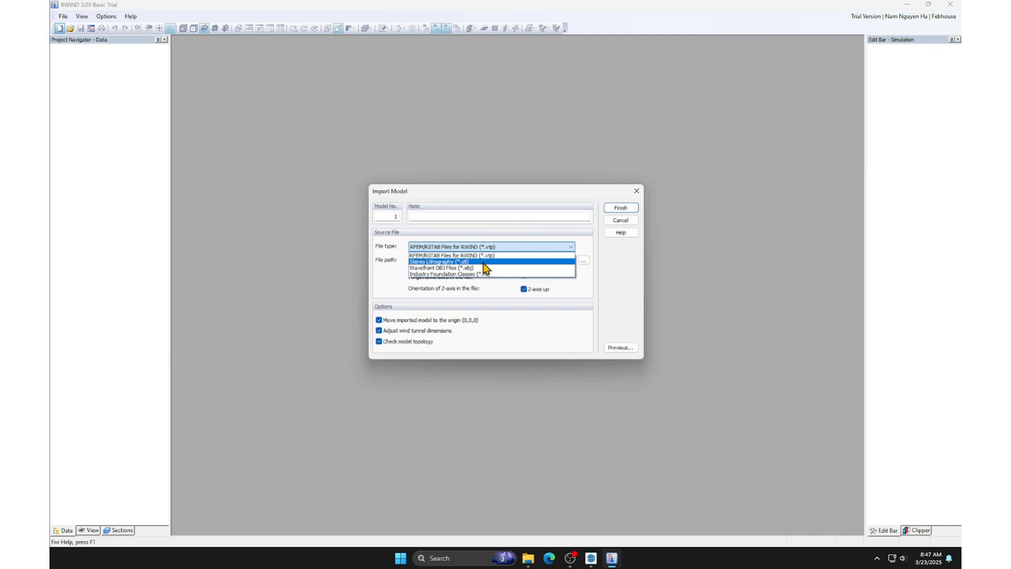
mouse_move(471, 264)
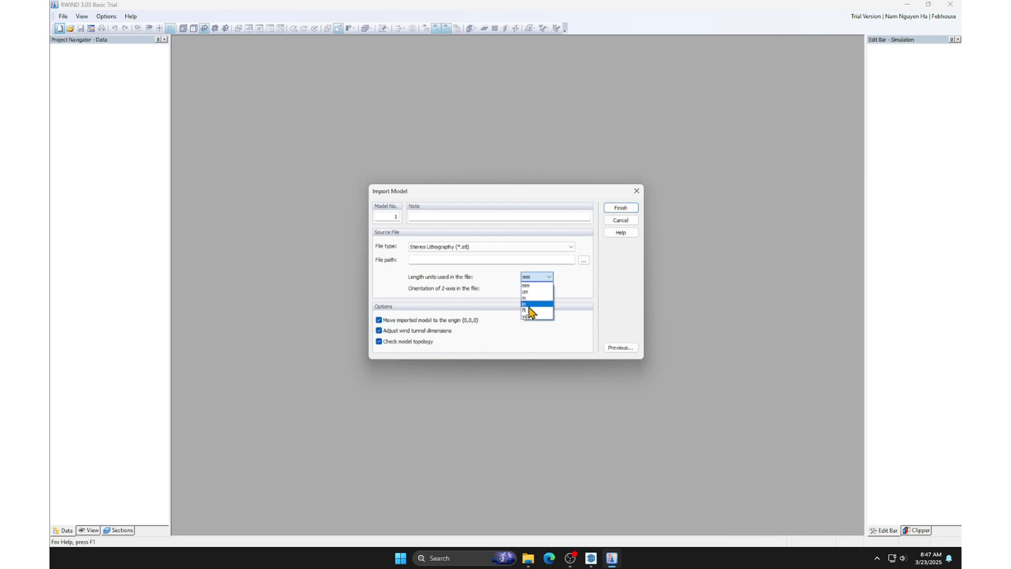
left_click(525, 297)
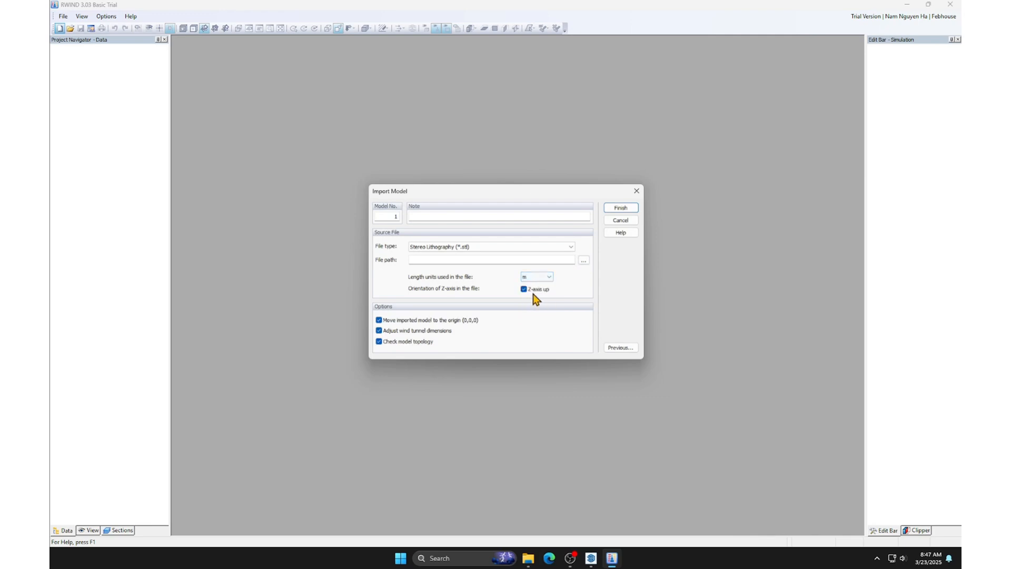
left_click(583, 259)
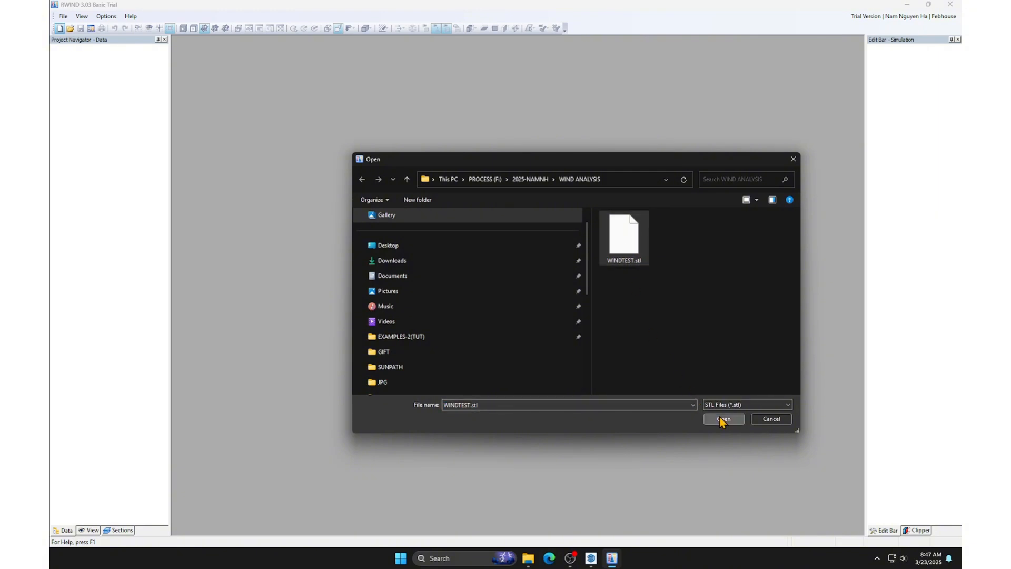
left_click(723, 418)
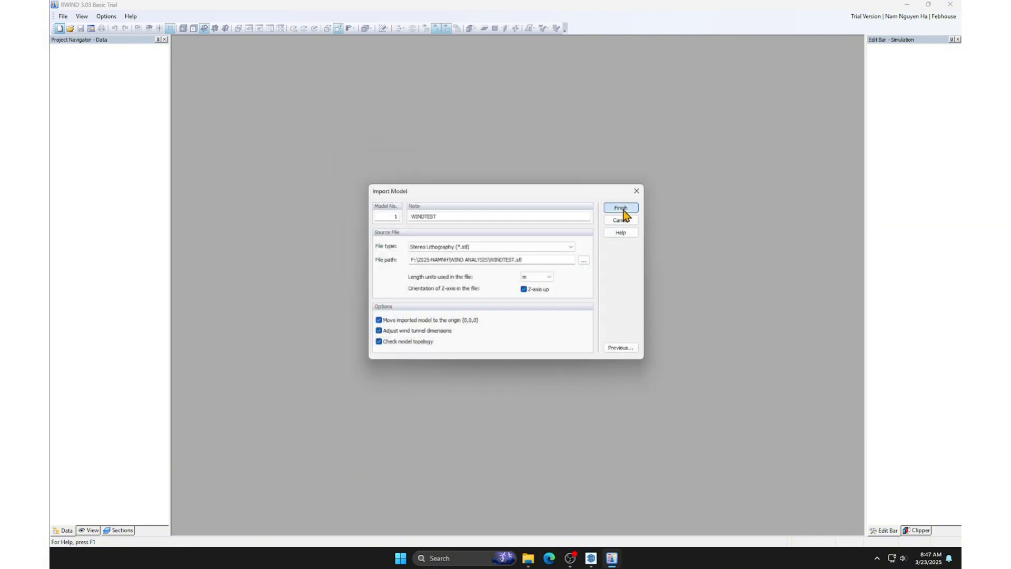
Import WINDTEST into the wind tunnel and open the graphical manipulator on it.
left_click(620, 208)
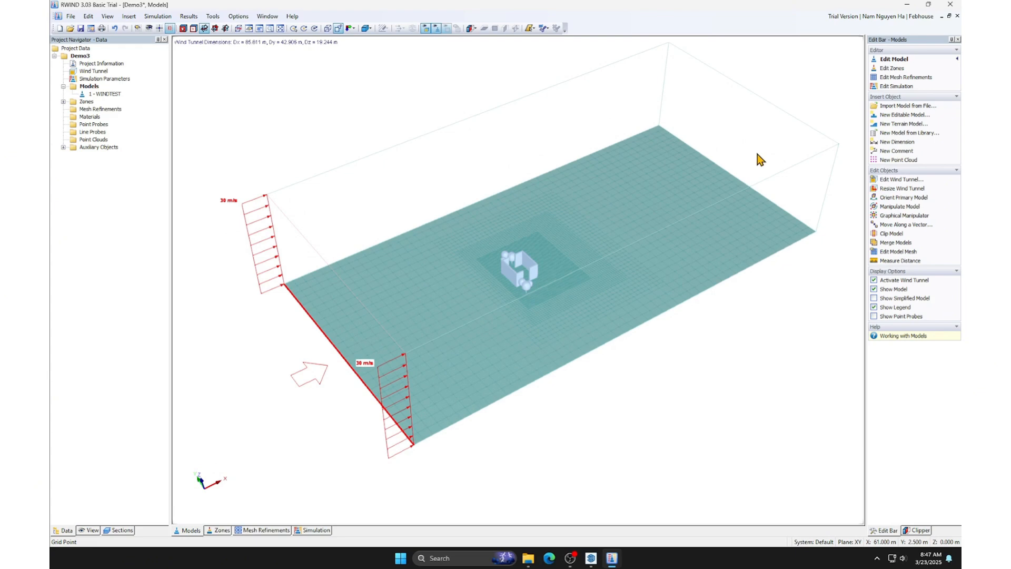
mouse_move(670, 270)
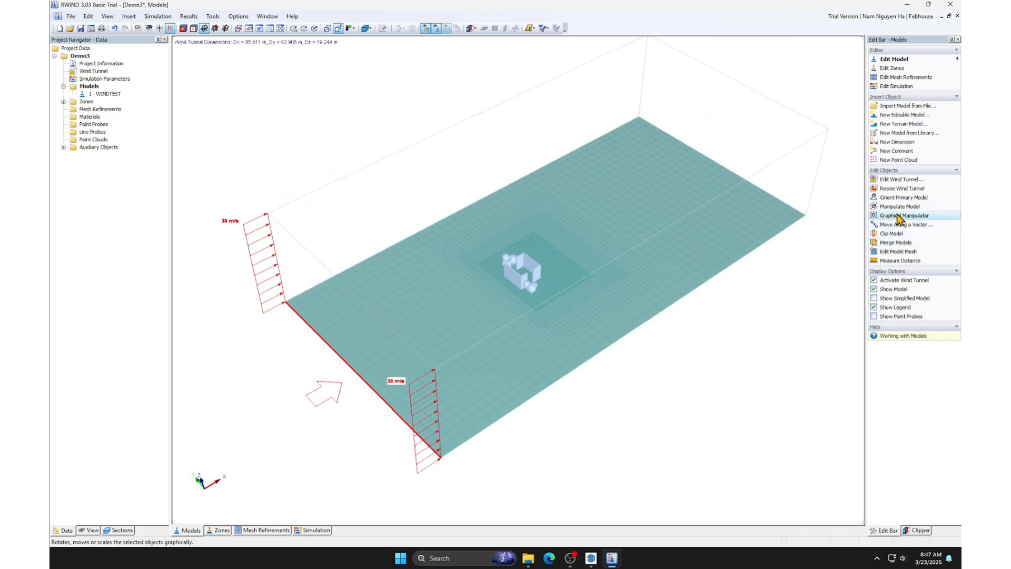
left_click(906, 215)
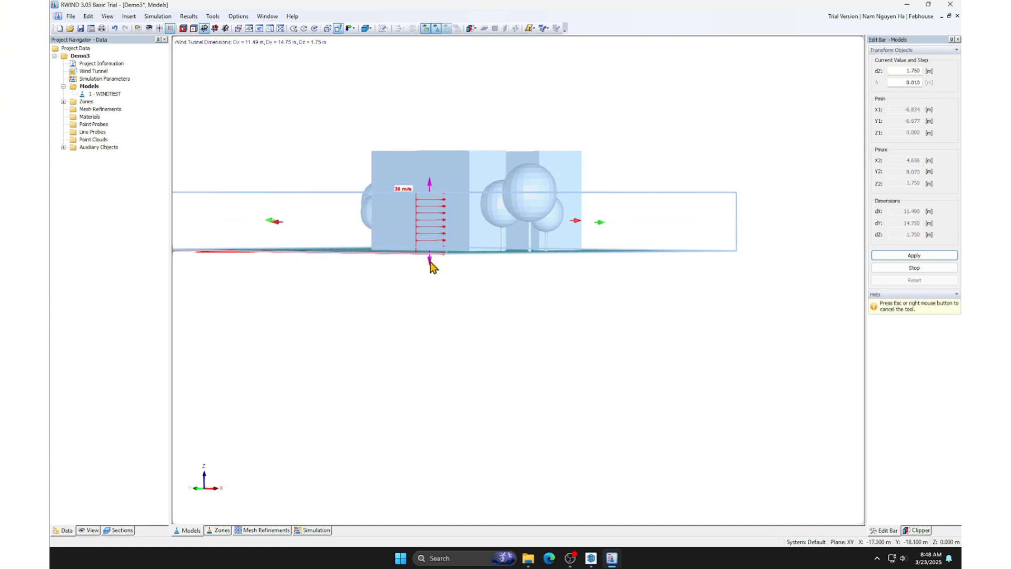
Drag the model's Z arrow down to cut its height to about 0.43 m.
left_click_drag(428, 261, 429, 226)
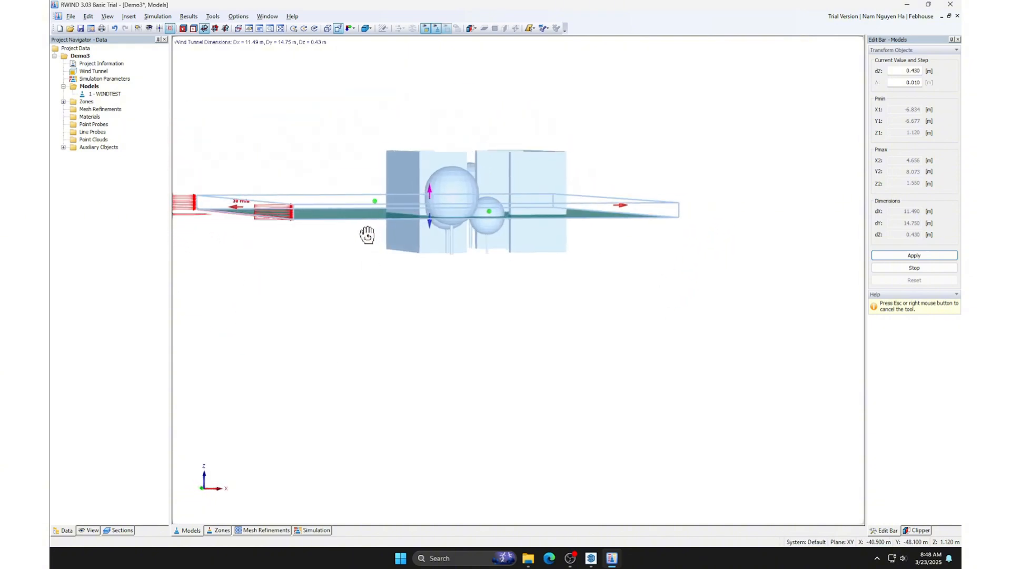
left_click_drag(367, 232, 431, 213)
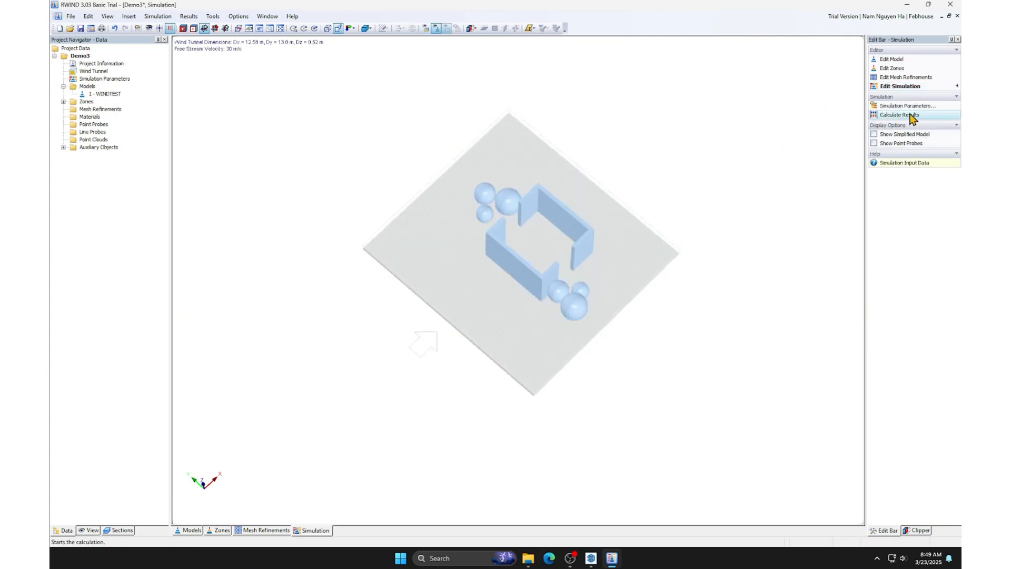
Set inlet velocity to 5 m/s and mesh density to about 25%.
left_click(907, 105)
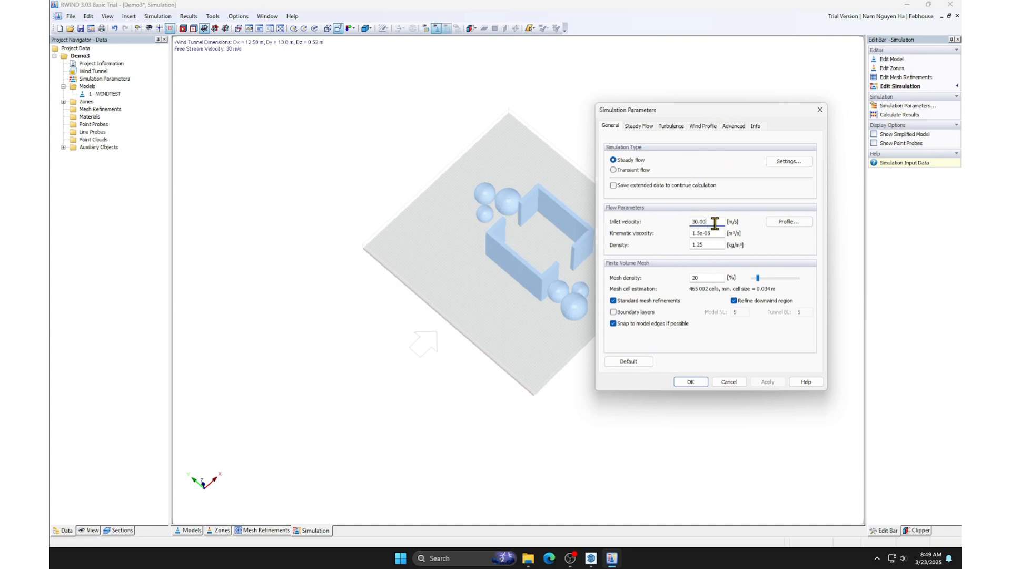
type("5")
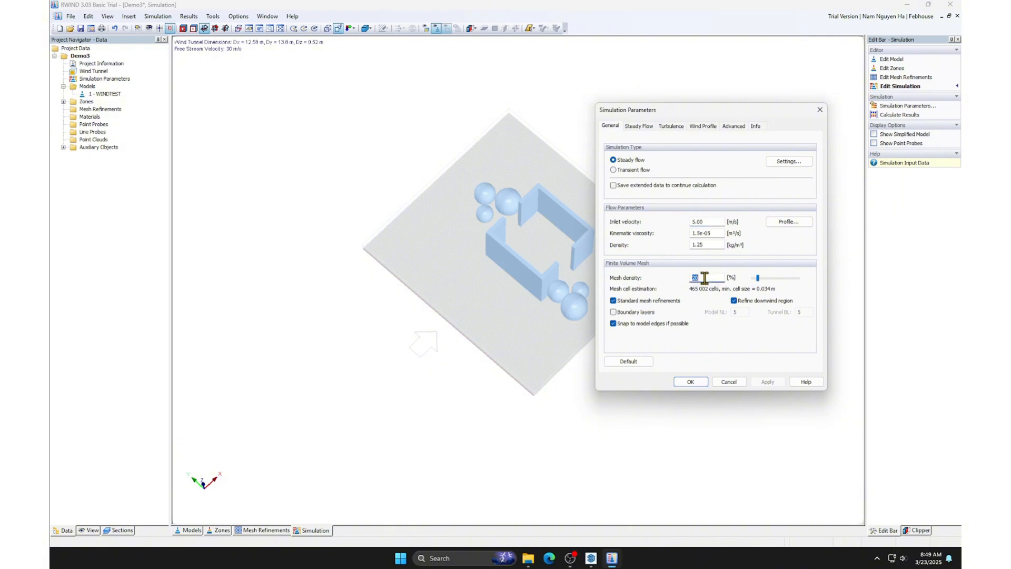
mouse_move(735, 281)
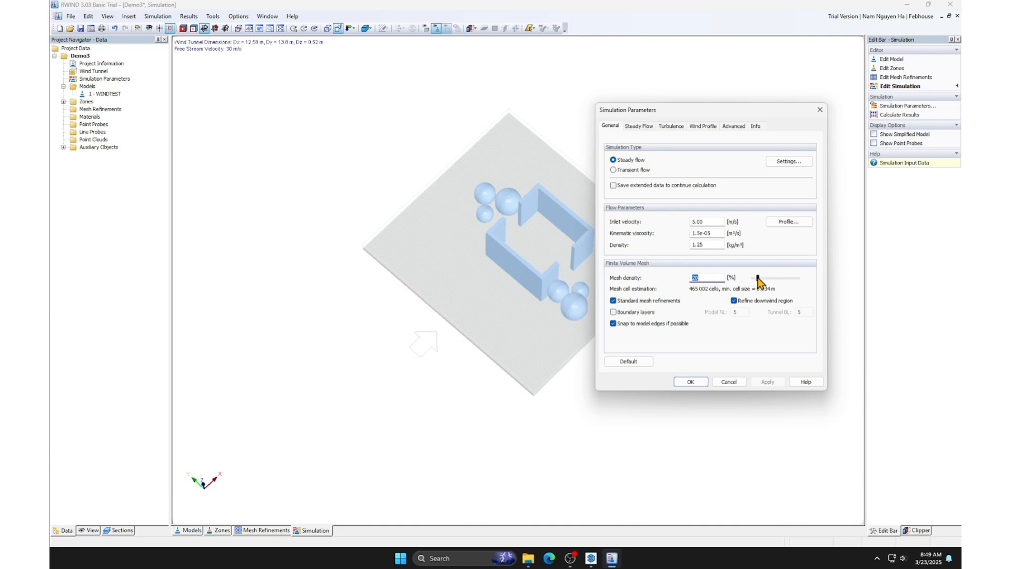
left_click_drag(757, 278, 767, 277)
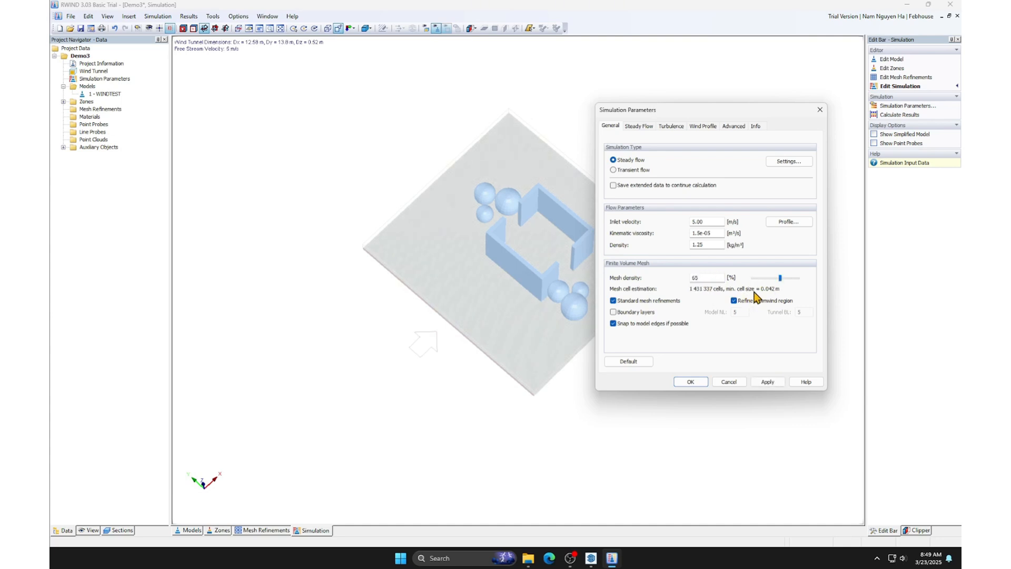
left_click_drag(767, 278, 800, 278)
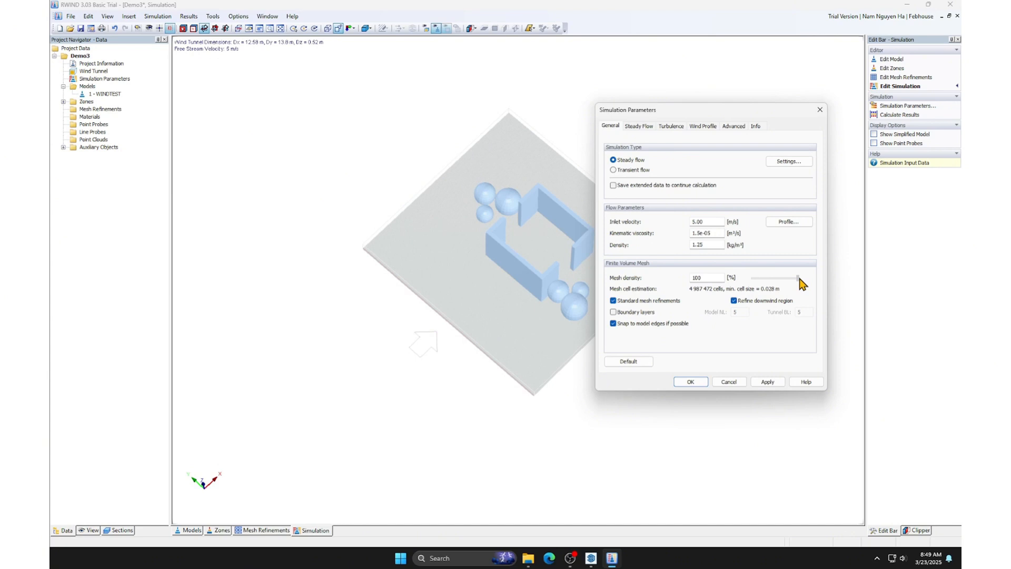
mouse_move(813, 286)
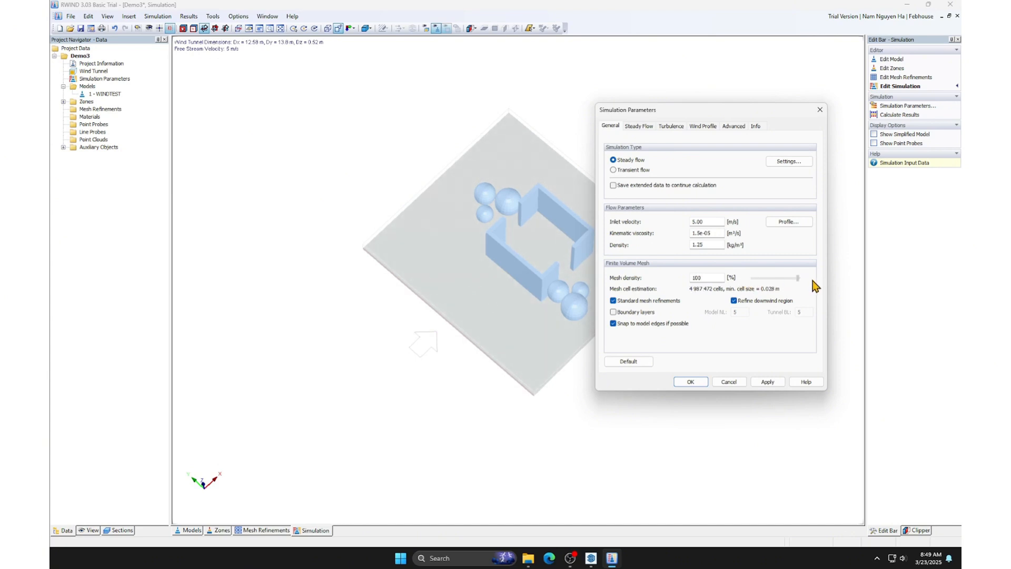
left_click_drag(795, 278, 767, 278)
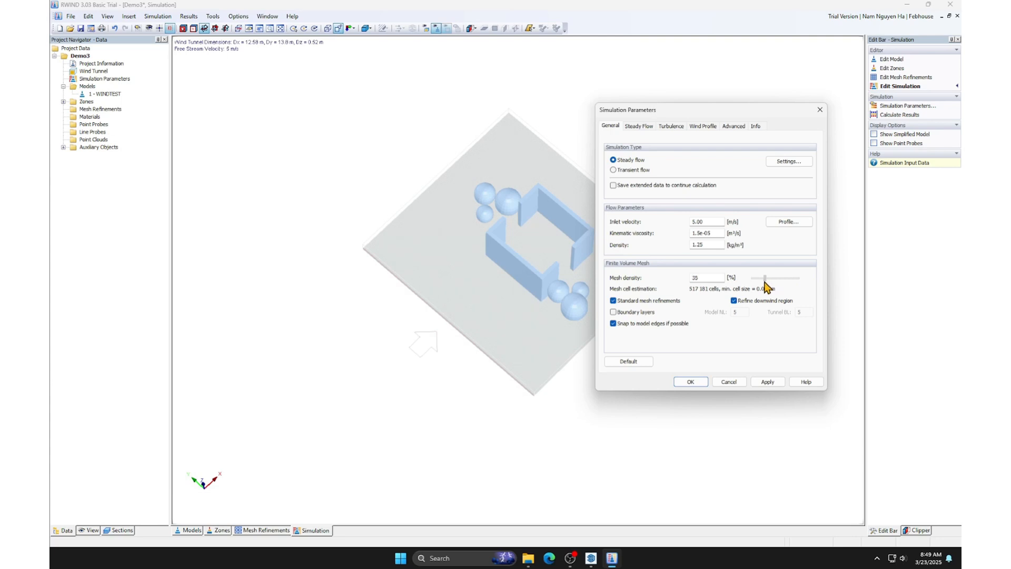
left_click_drag(767, 278, 753, 278)
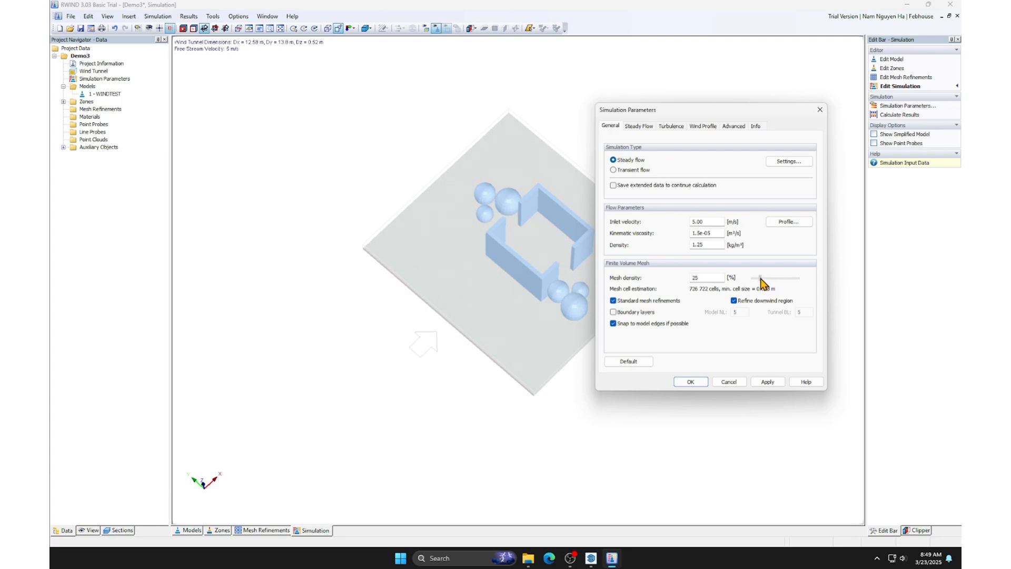
left_click_drag(762, 278, 747, 278)
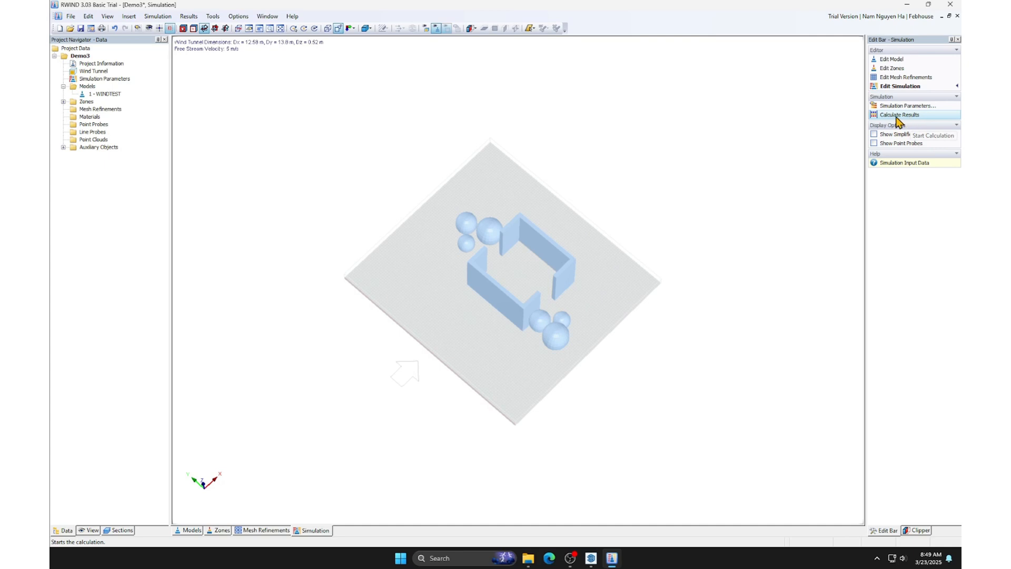
Run the wind flow calculation, accepting the trial license and small tunnel warnings.
left_click(899, 115)
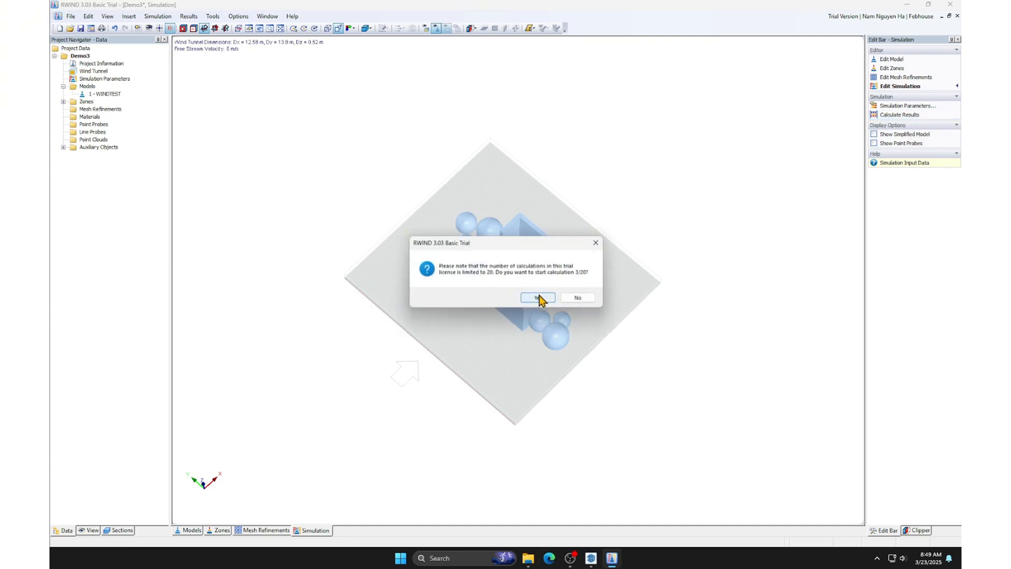
mouse_move(566, 281)
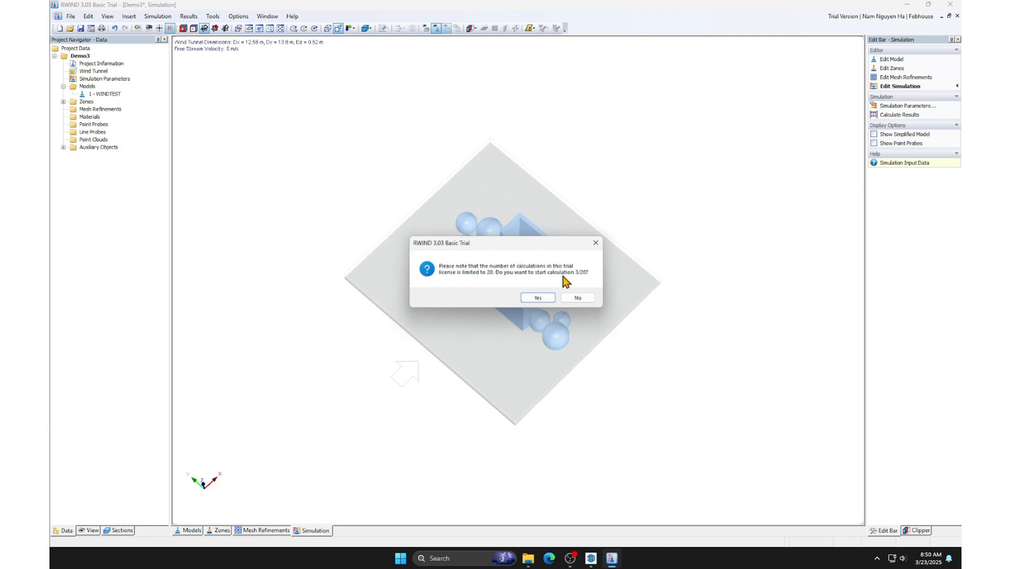
left_click(538, 297)
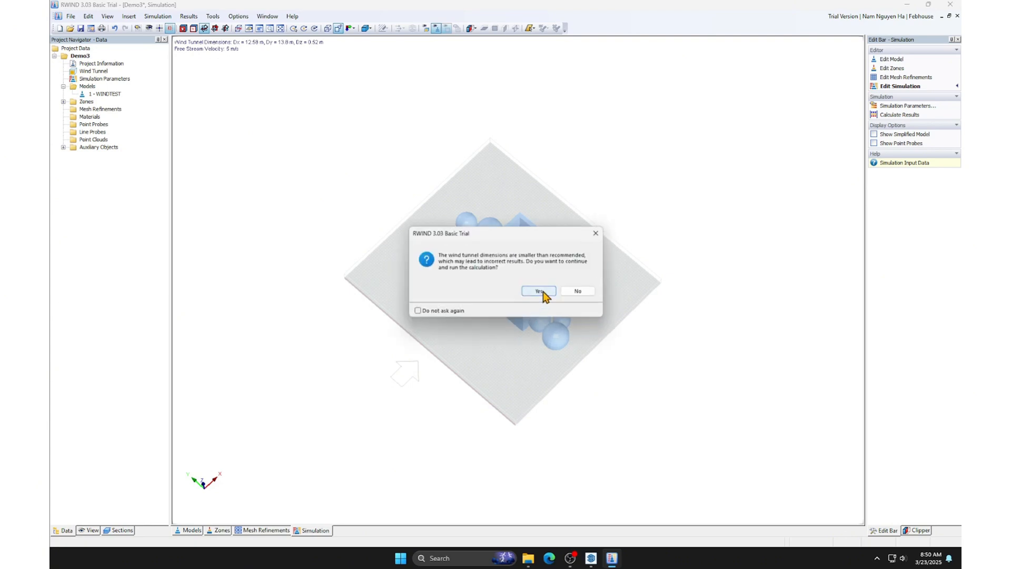
left_click(538, 292)
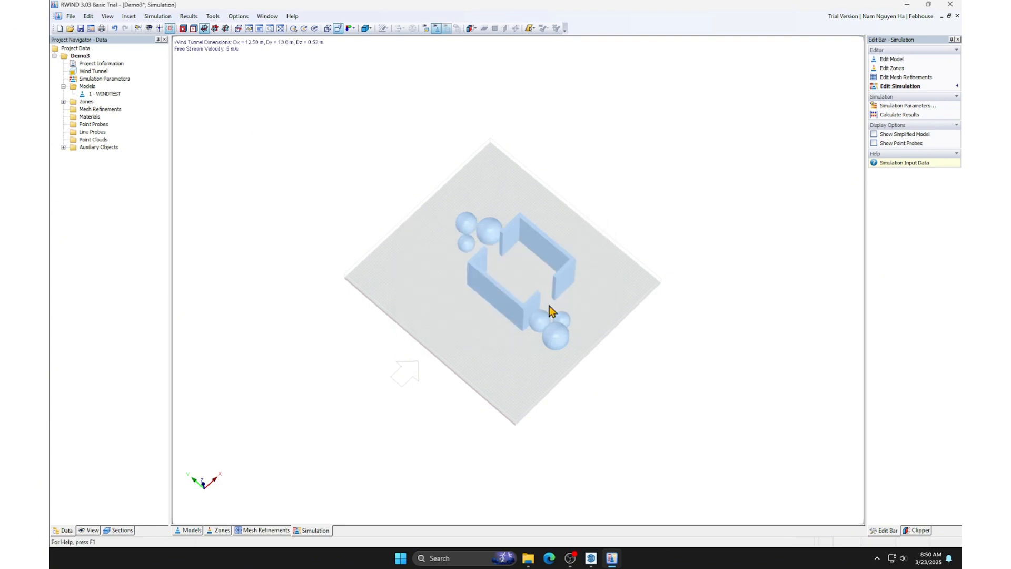
left_click(898, 114)
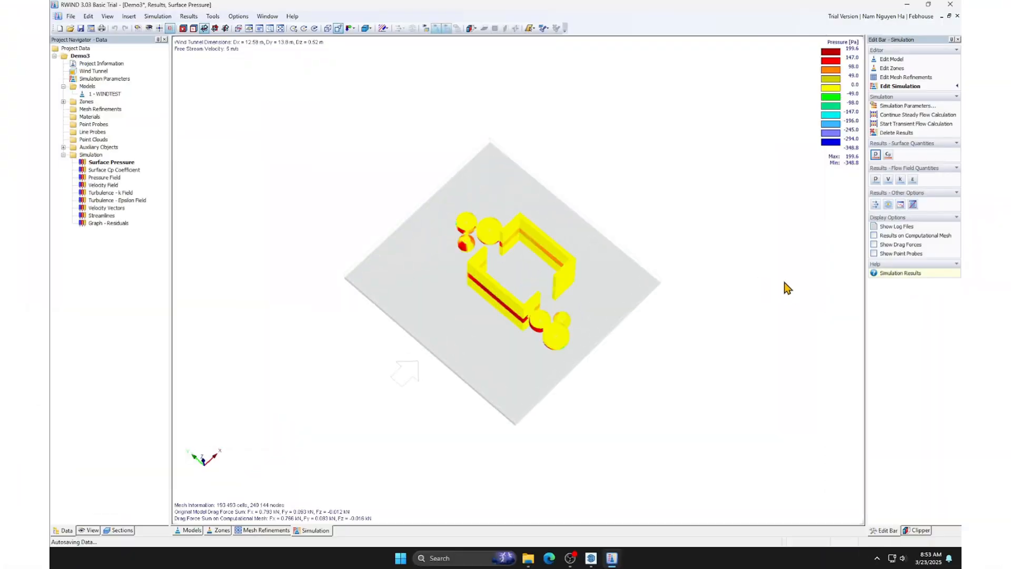
mouse_move(829, 163)
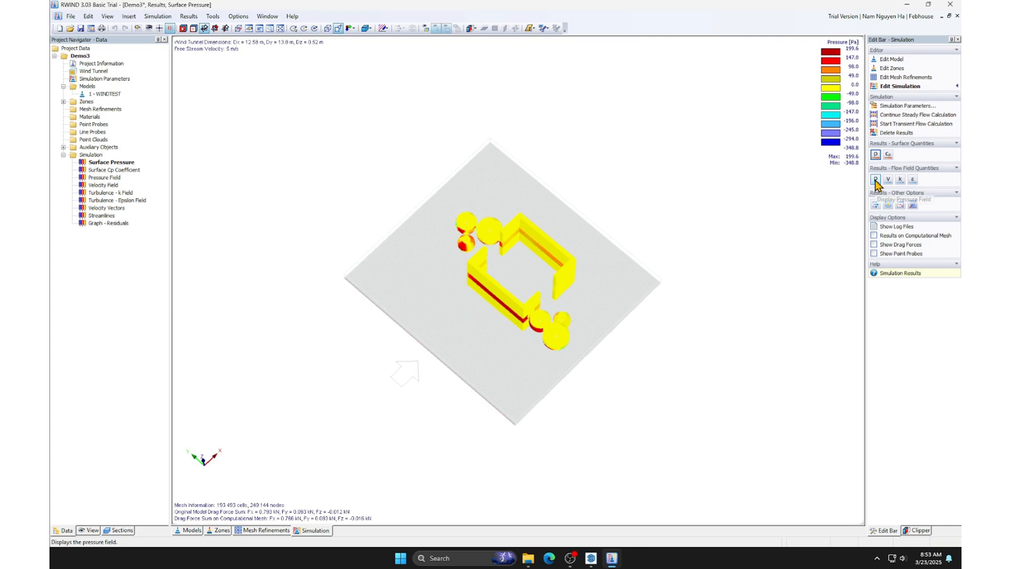
Display the pressure field across the wind tunnel floor around the model.
left_click(104, 177)
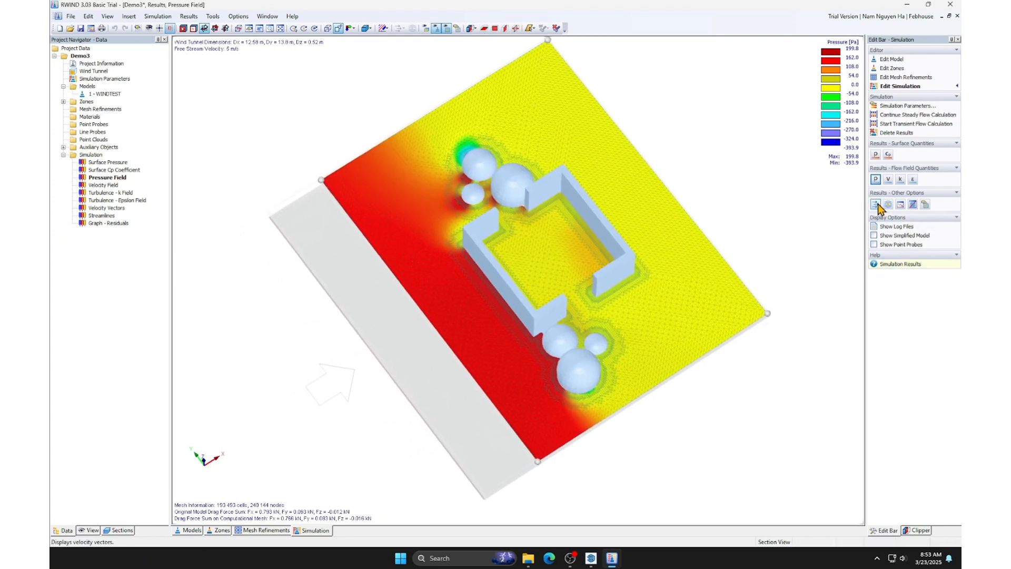
mouse_move(875, 204)
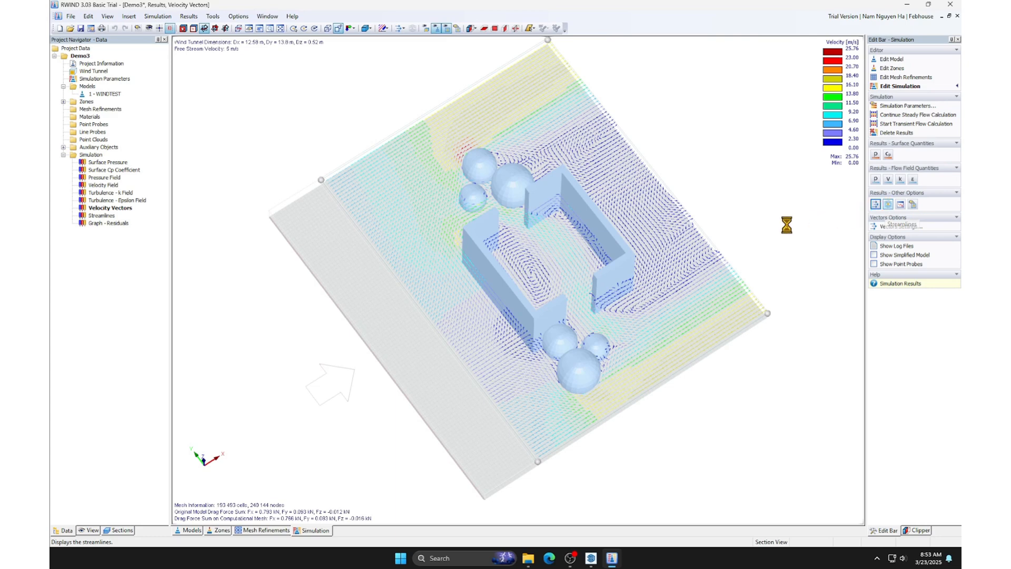
Use 930 streamline seed points with animation on, then open particle animation options.
left_click(102, 214)
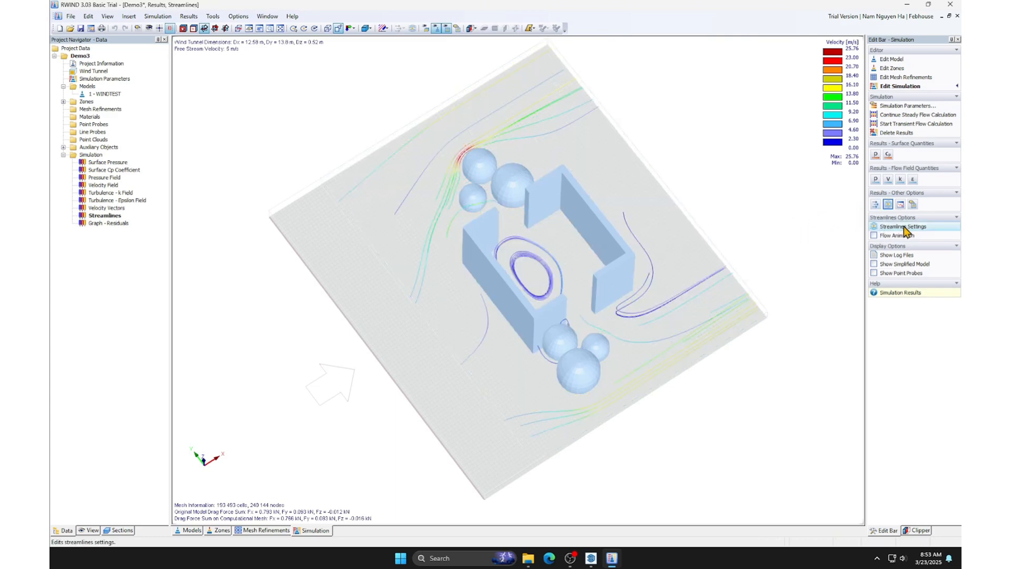
left_click(899, 226)
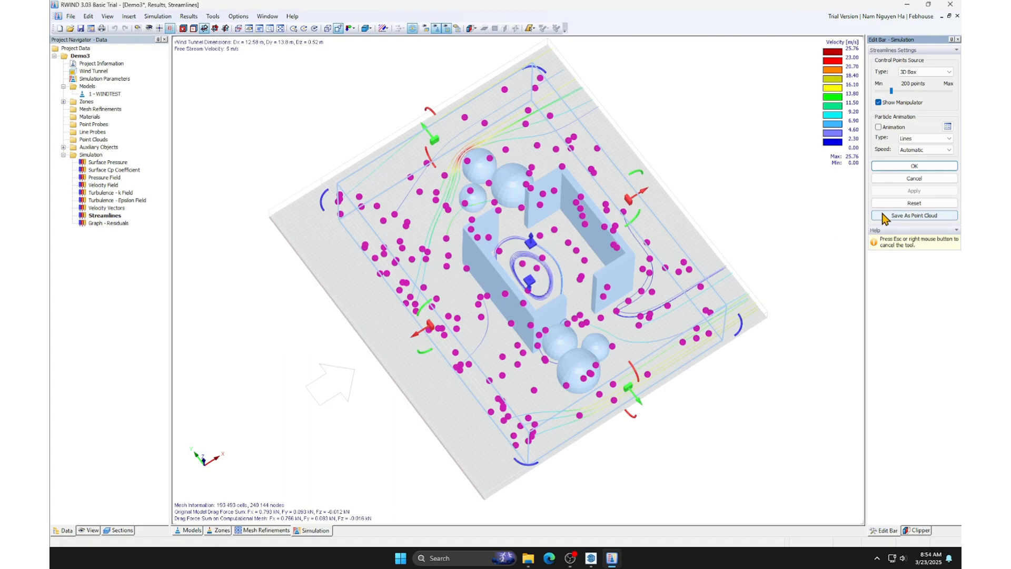
left_click_drag(902, 92, 934, 92)
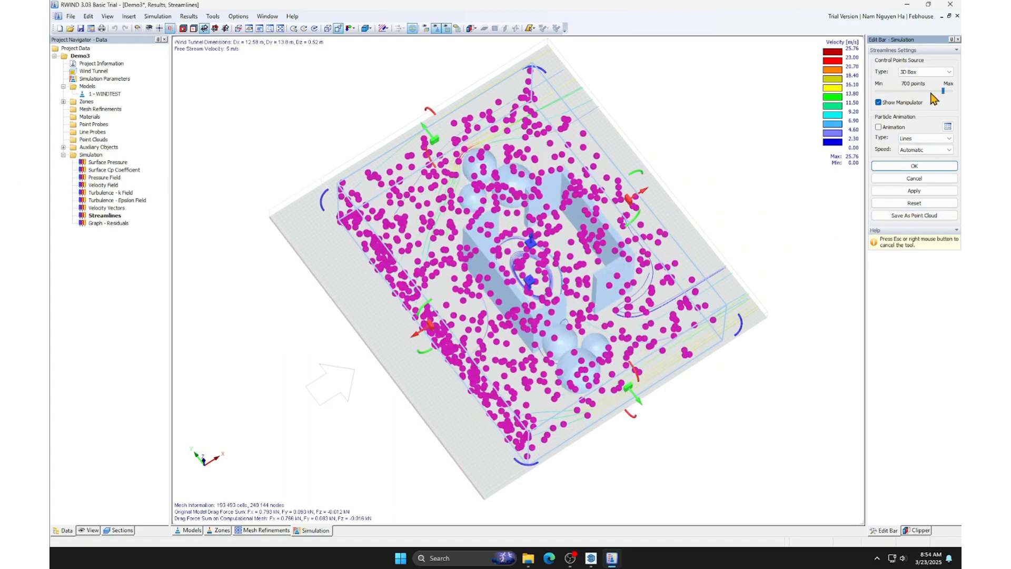
left_click_drag(927, 91, 946, 91)
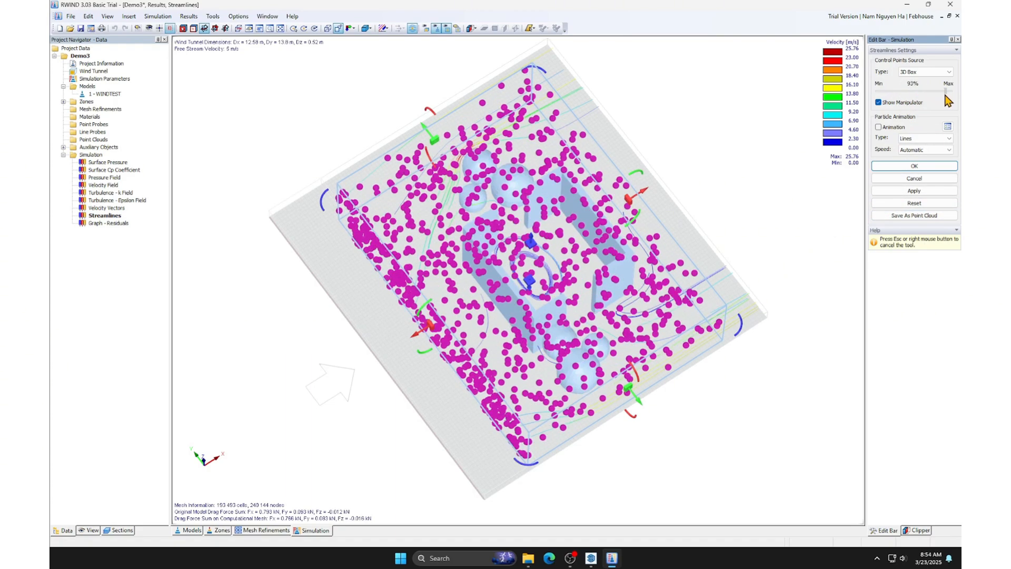
left_click(878, 126)
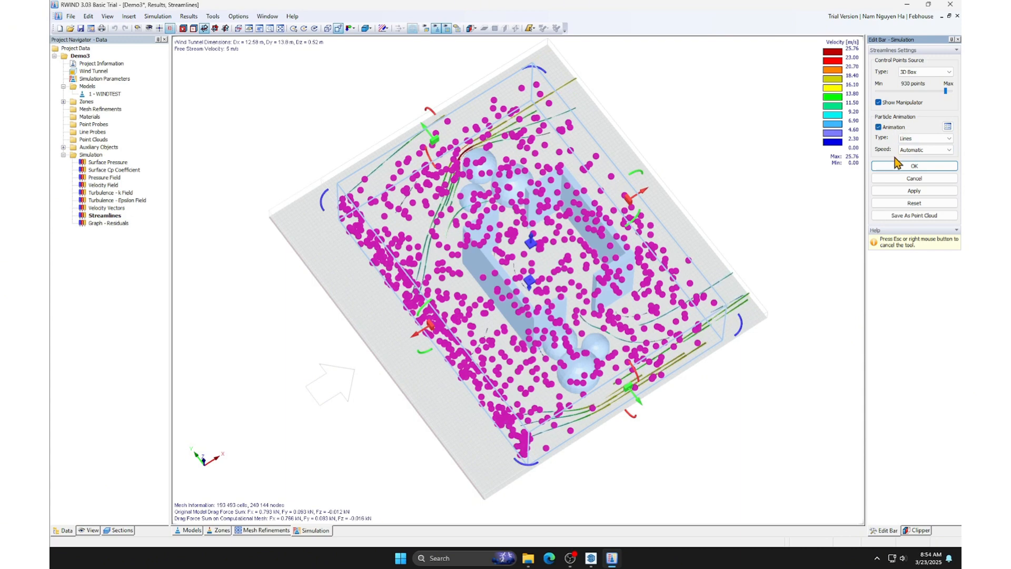
left_click(914, 166)
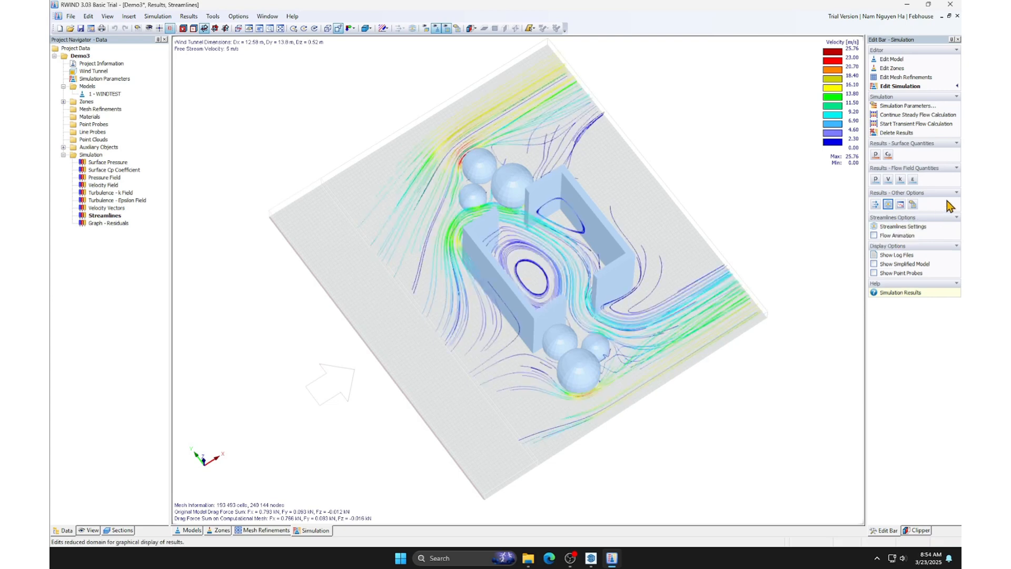
left_click(903, 226)
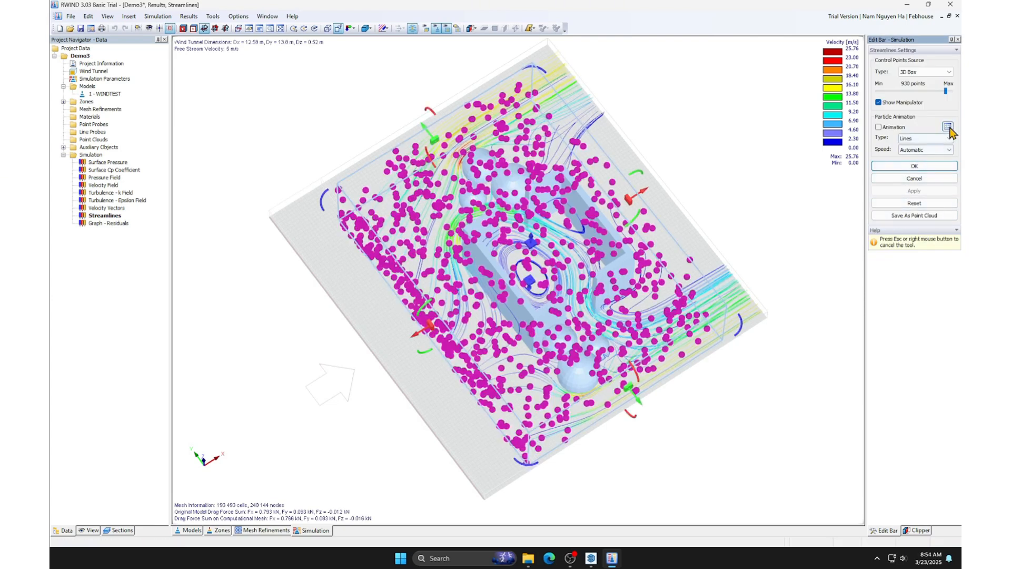
left_click(946, 126)
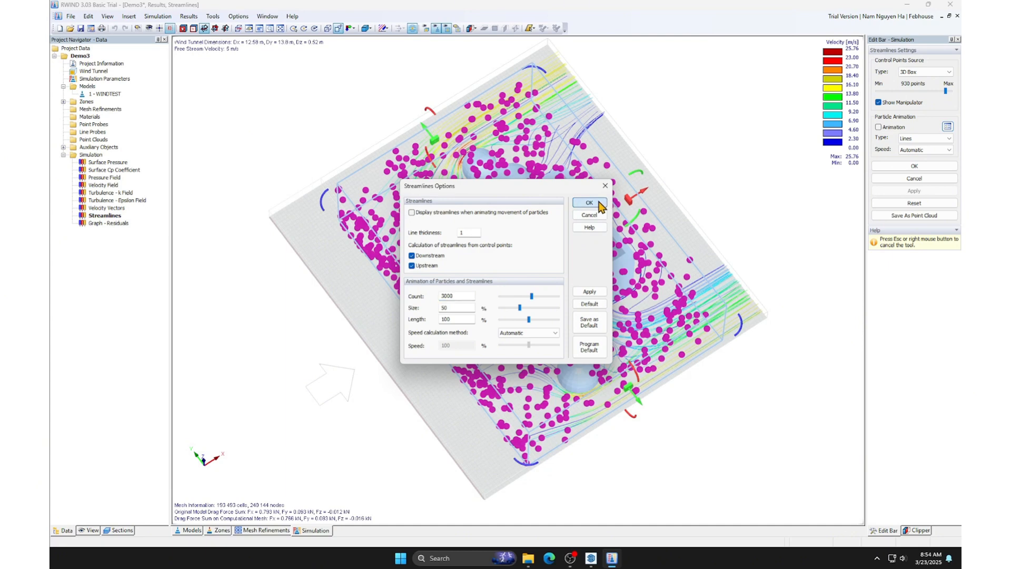
Set the streamline speed calculation method to User-defined with speed 50%.
left_click(551, 333)
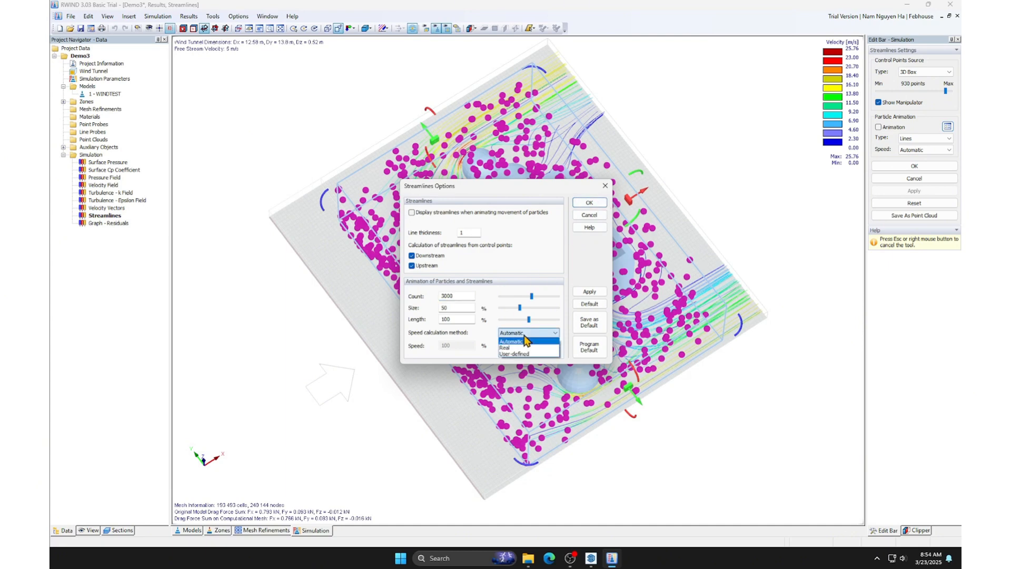
left_click(517, 354)
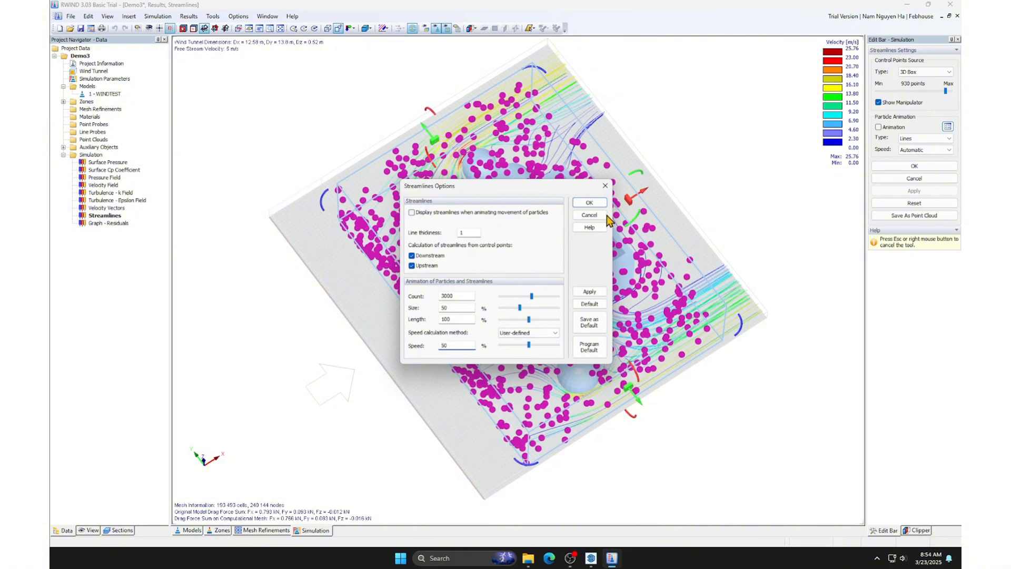
left_click(589, 202)
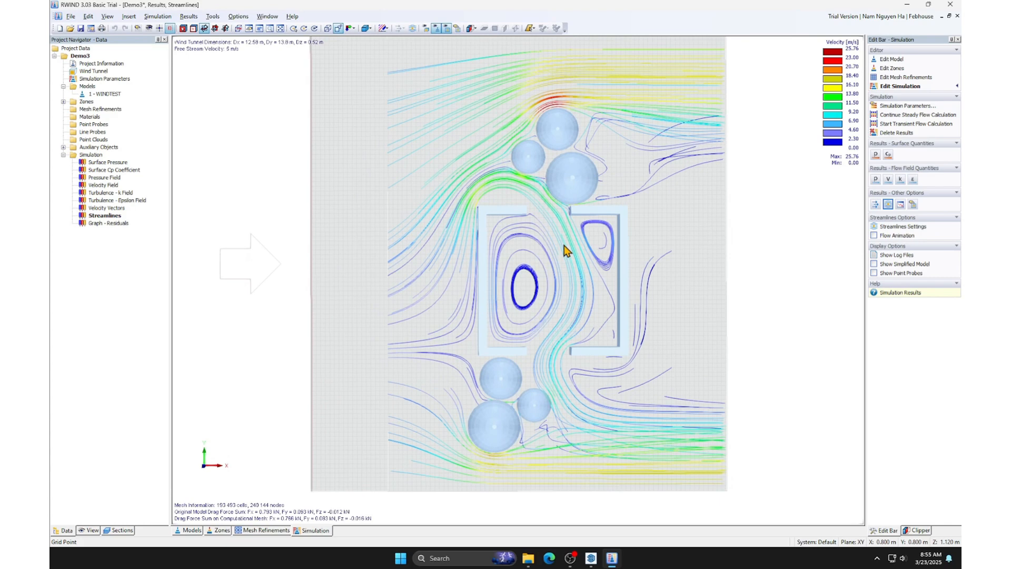
Adjust the plan view and expand Auxiliary Objects in the navigator's View tab.
left_click_drag(566, 250, 340, 195)
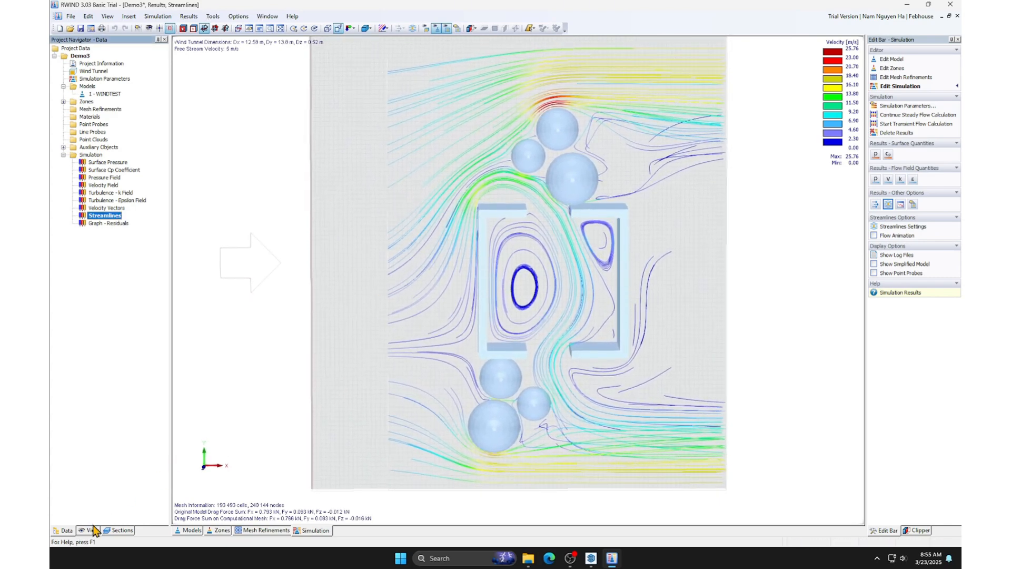
left_click(89, 530)
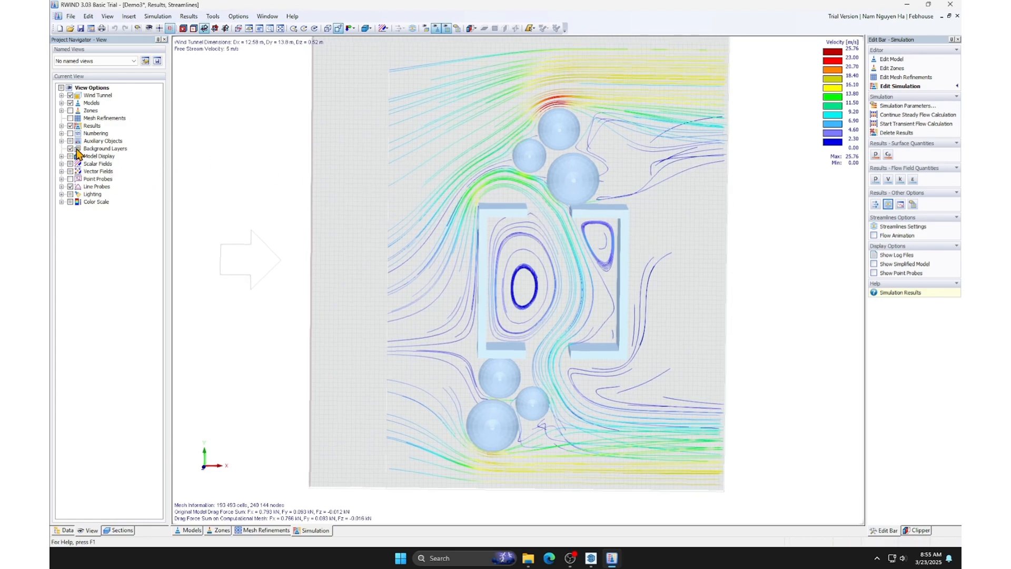
left_click(59, 140)
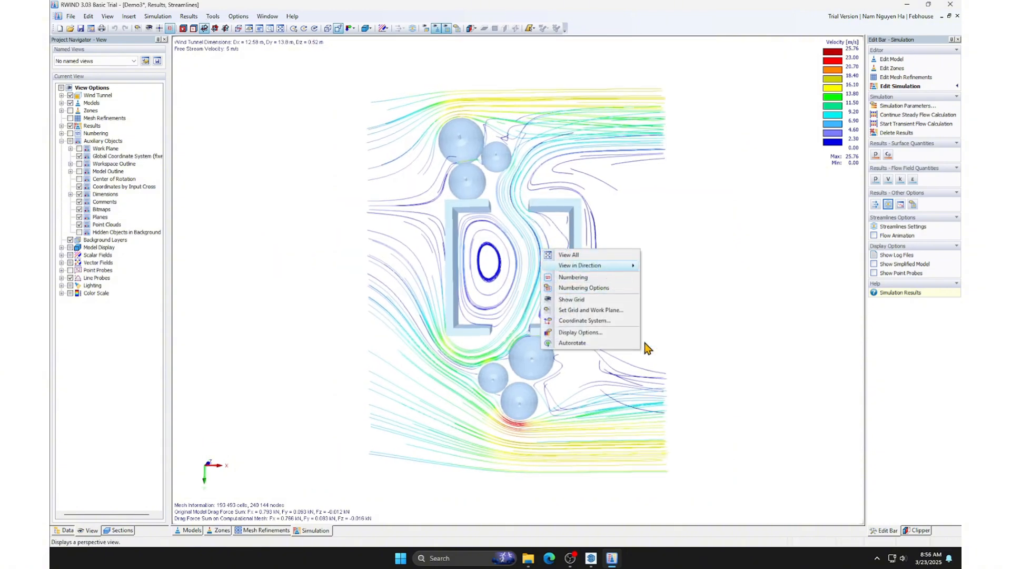
Fit the model in view and start recording video file demo3 via Create Video File.
left_click(569, 255)
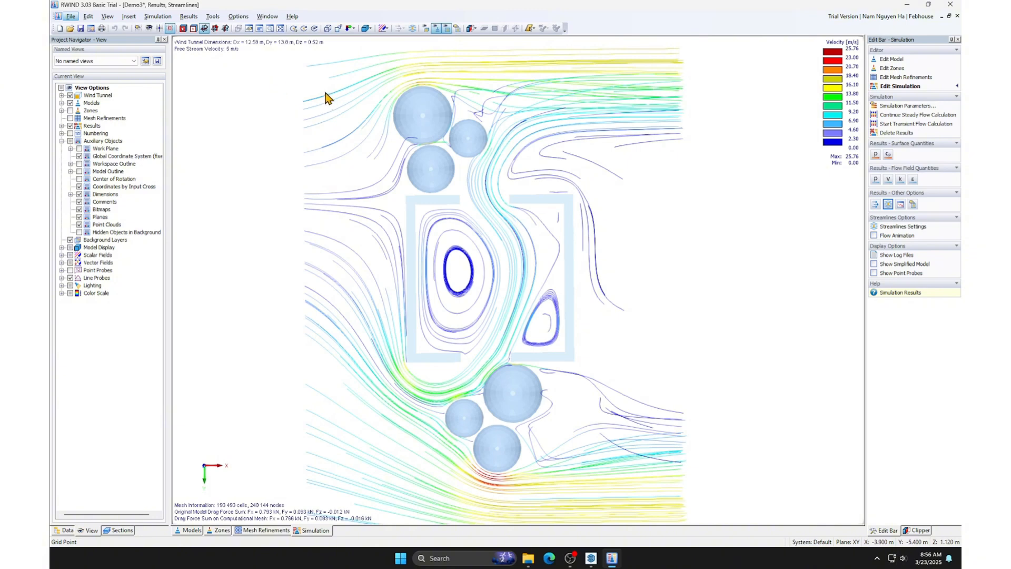
left_click(213, 16)
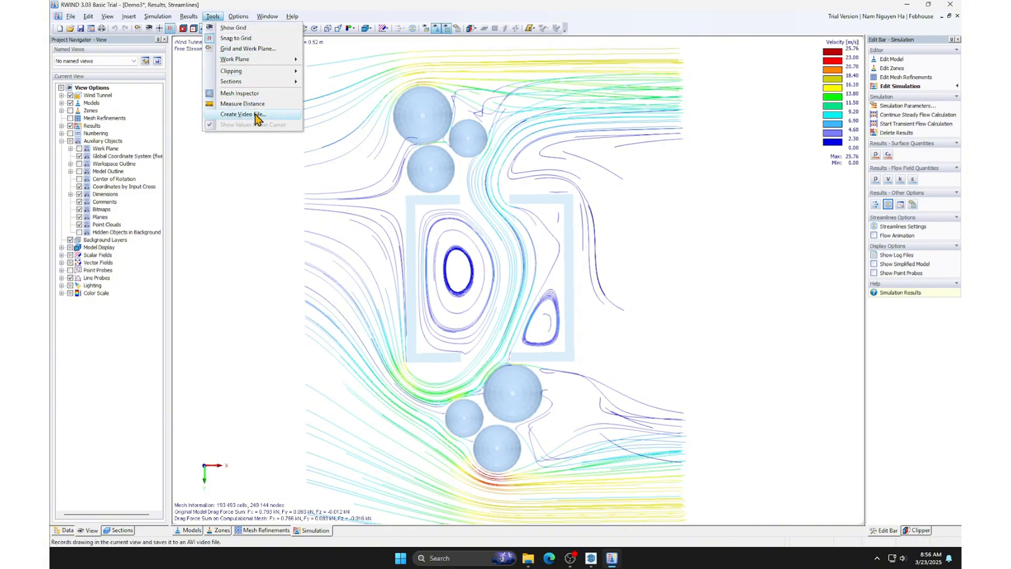
left_click(244, 114)
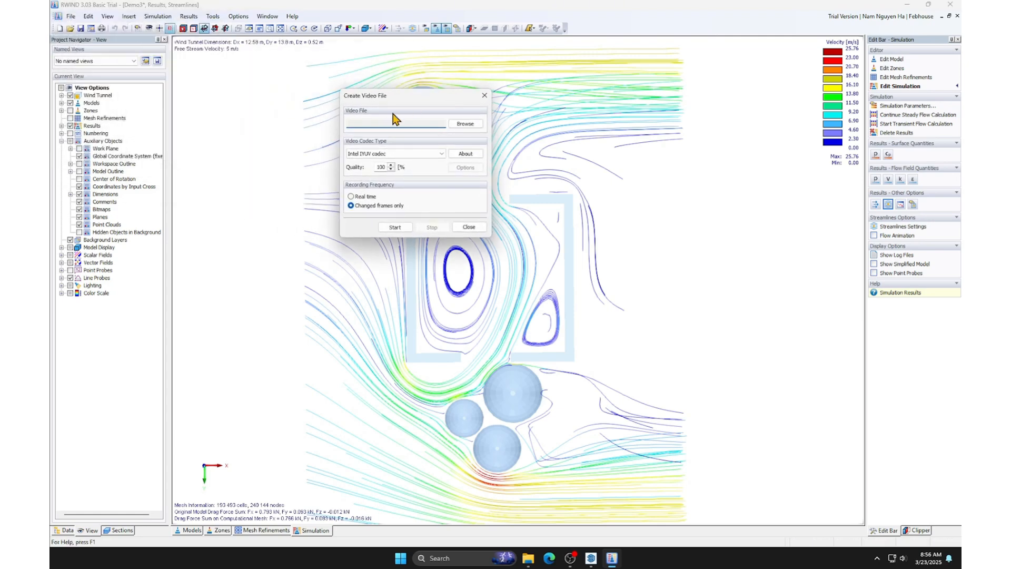
left_click(465, 123)
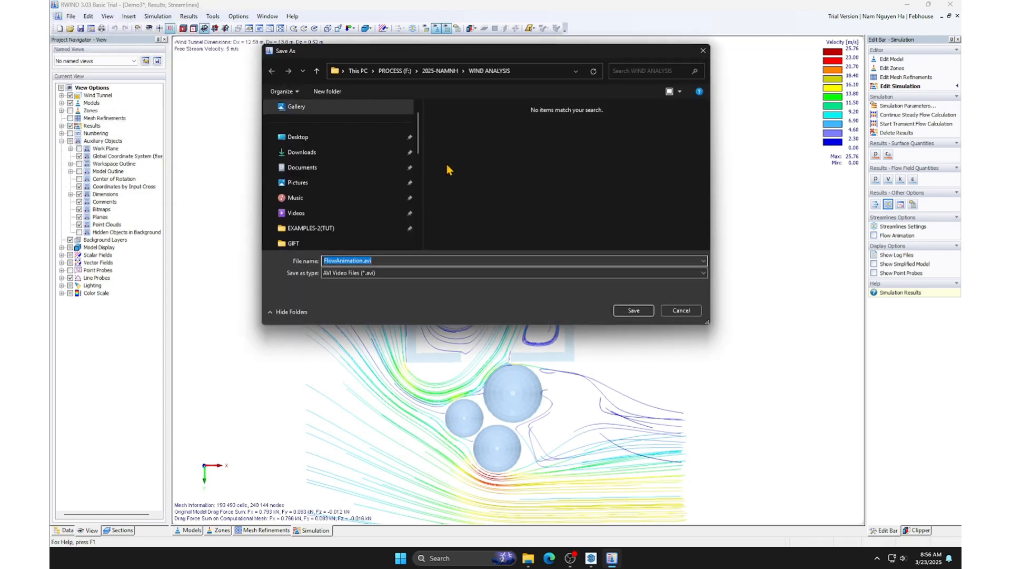
type("t")
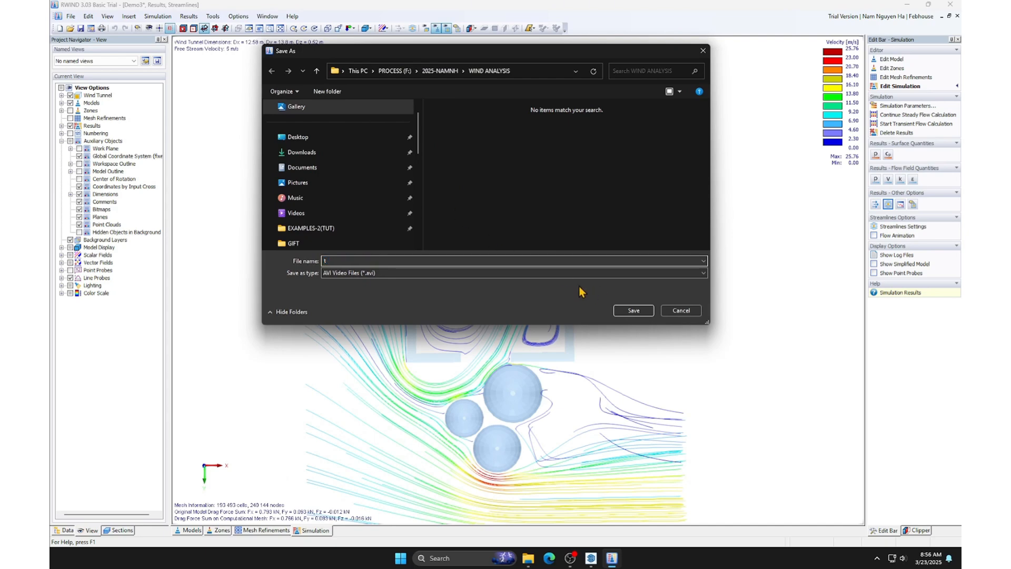
type("dem")
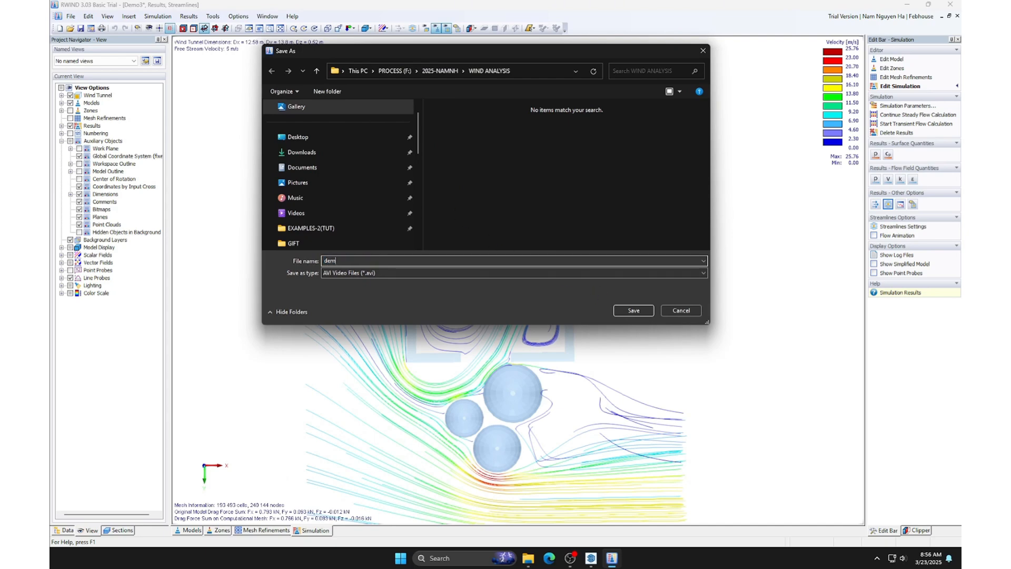
left_click(633, 310)
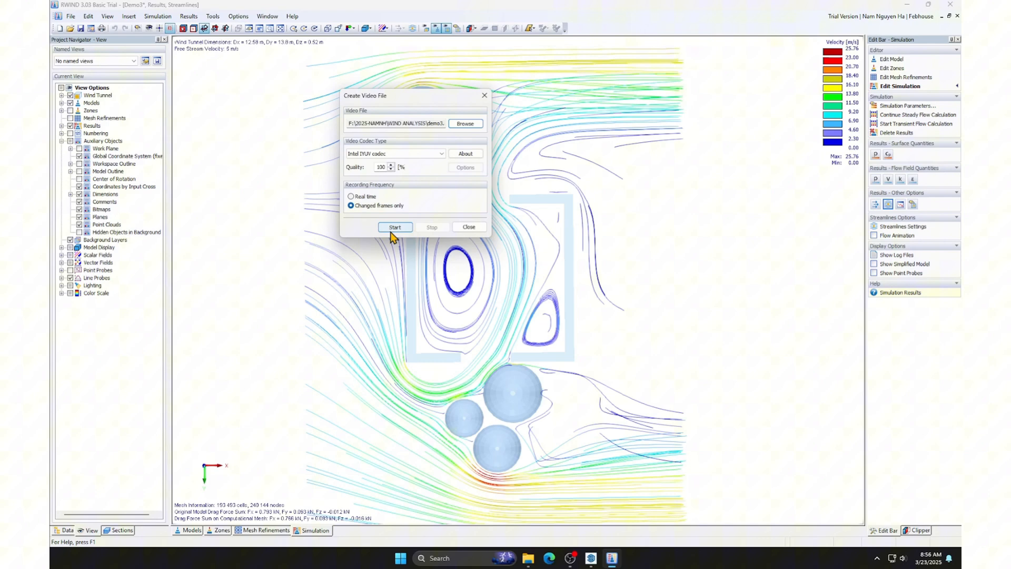
left_click(395, 227)
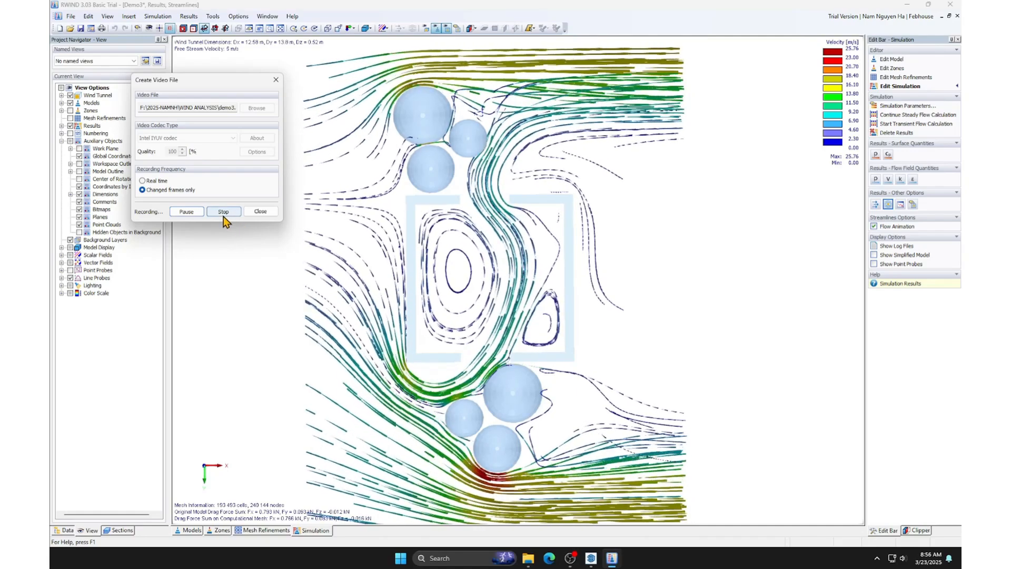
Stop the demo3 video recording after the flow animation plays.
left_click(223, 211)
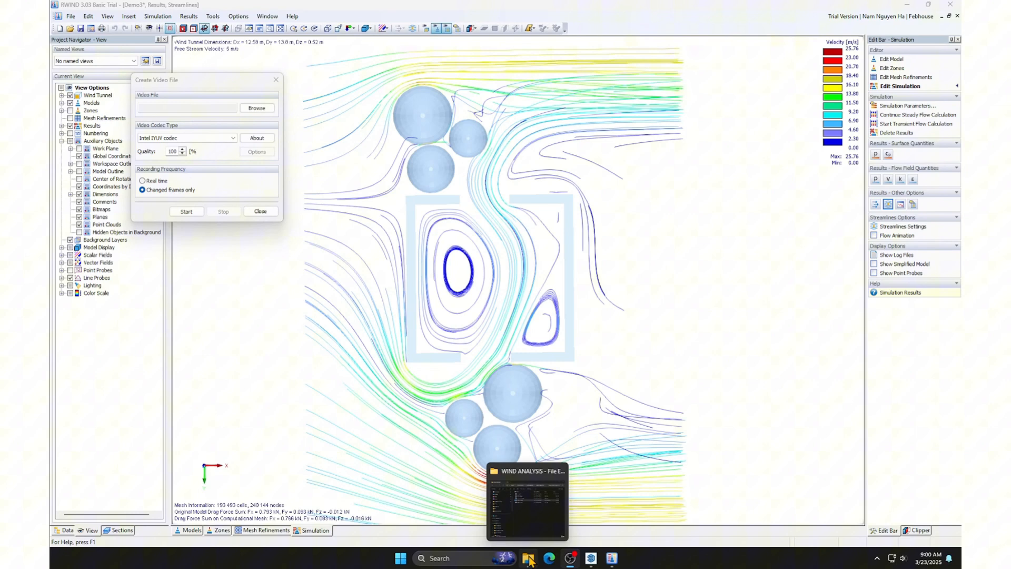
Play demo3.avi from the WIND ANALYSIS folder, then close the player.
left_click(529, 558)
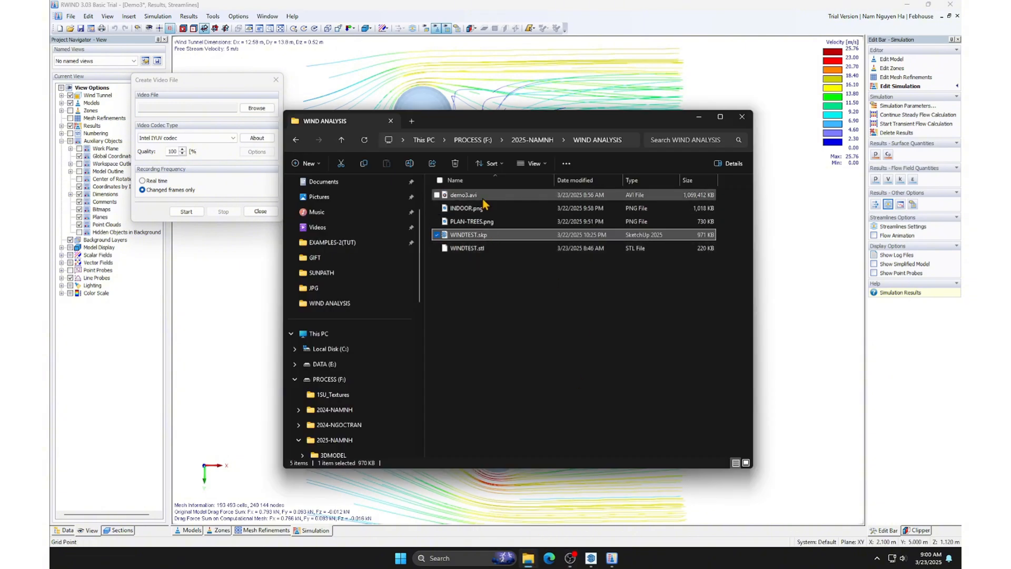
double_click(463, 195)
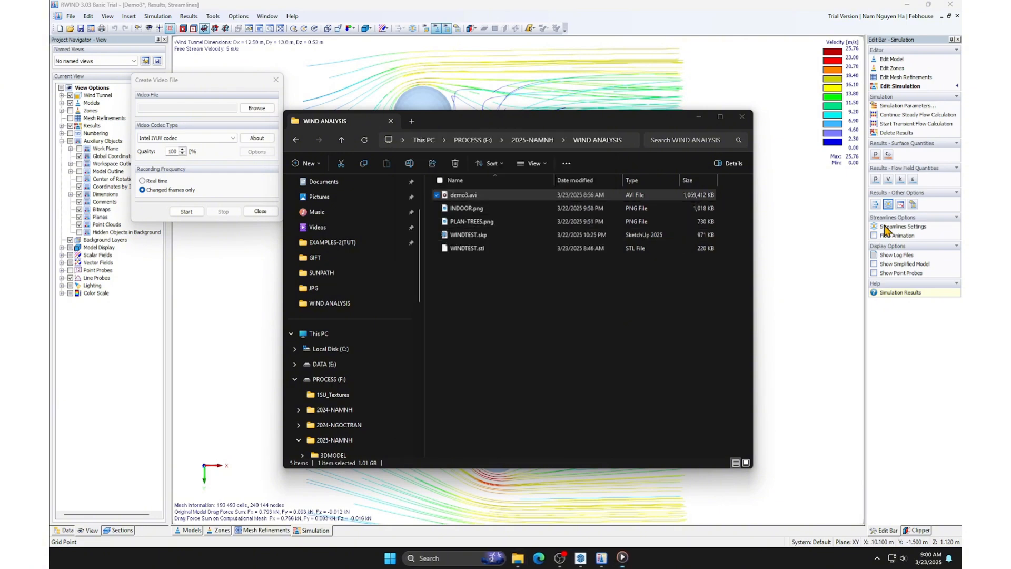
double_click(463, 194)
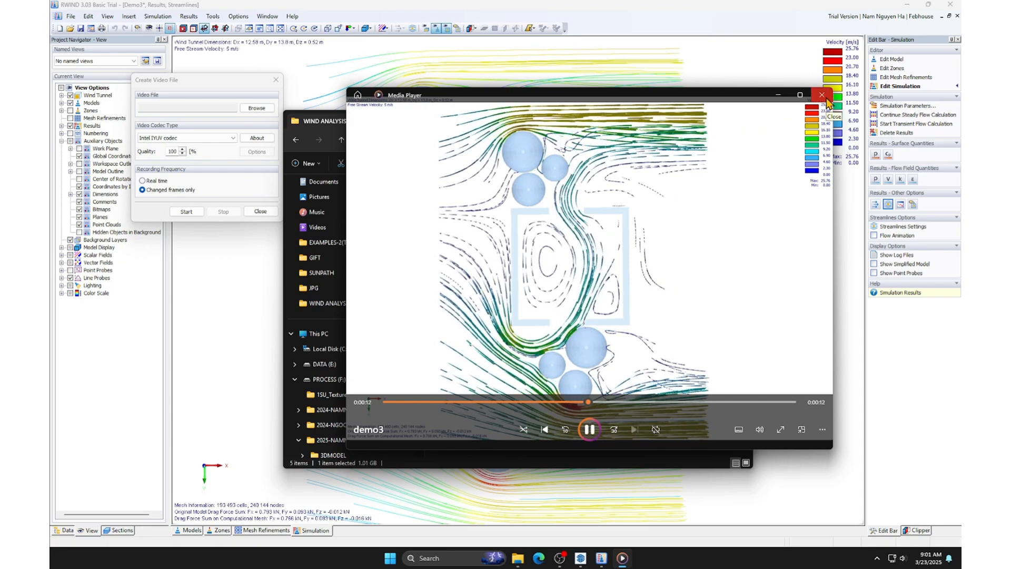
left_click(822, 95)
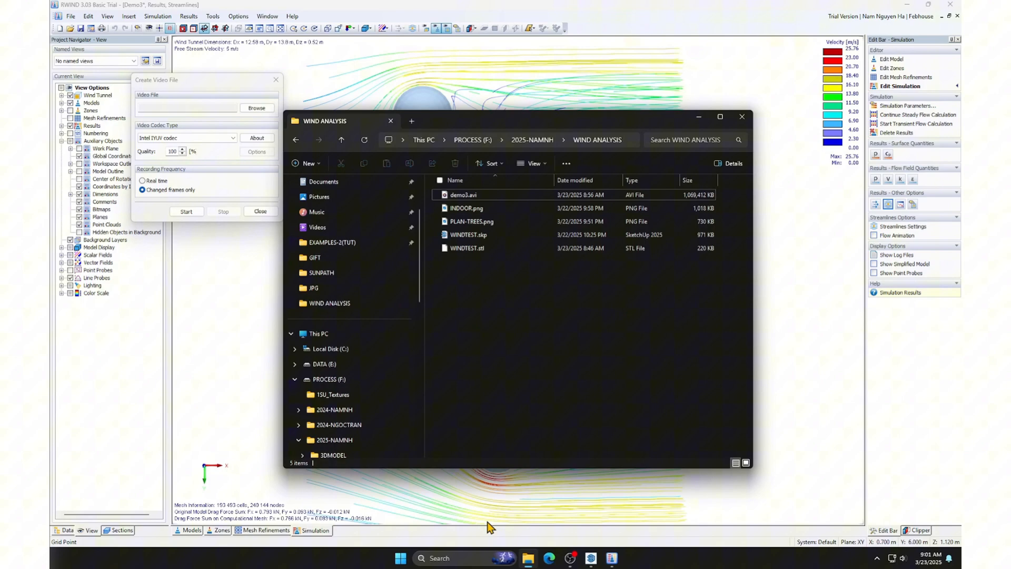
Launch Photoshop, load demo3 as a video layer, and preview INDOOR.png.
left_click(399, 558)
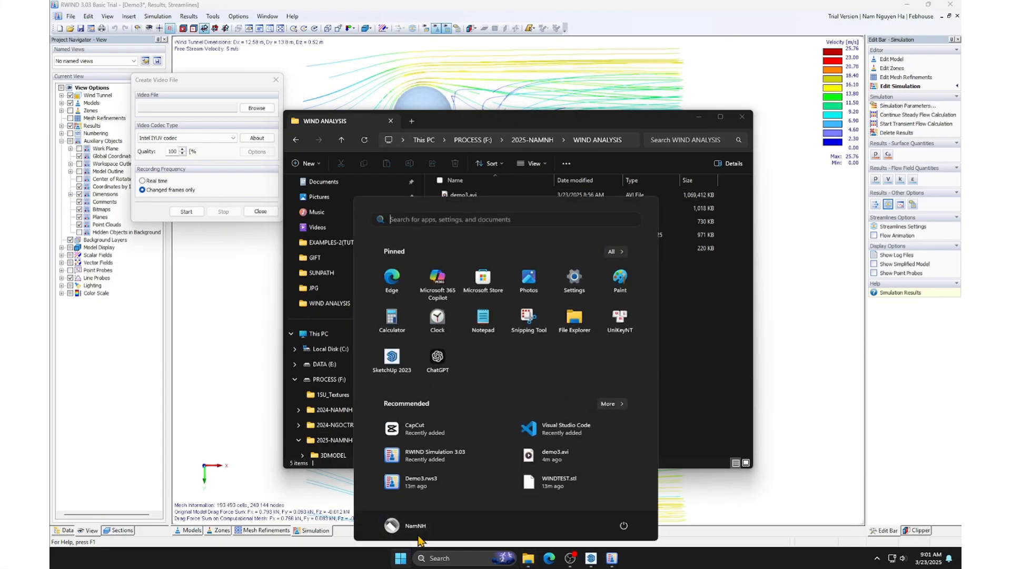
type("p")
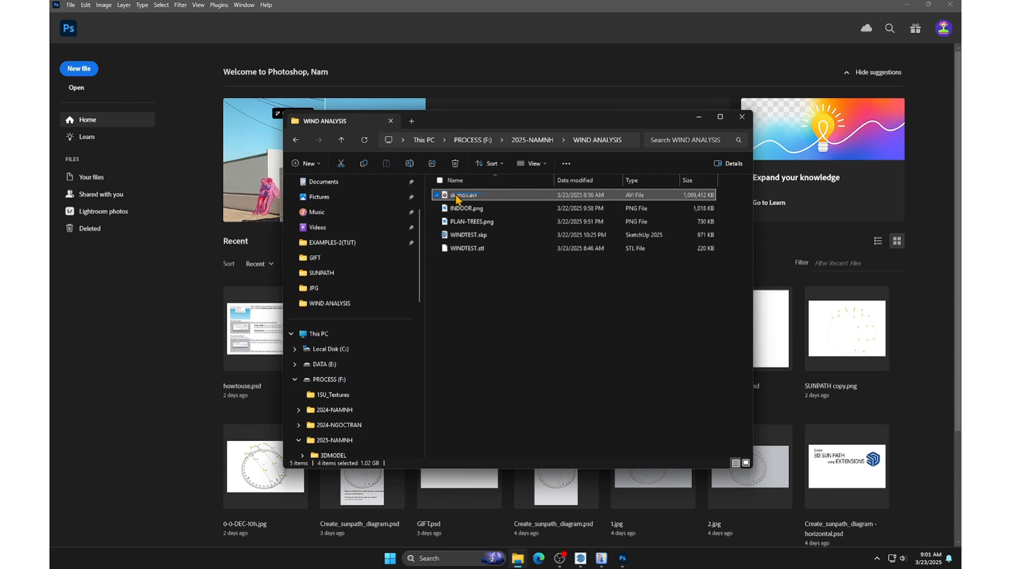
left_click(742, 117)
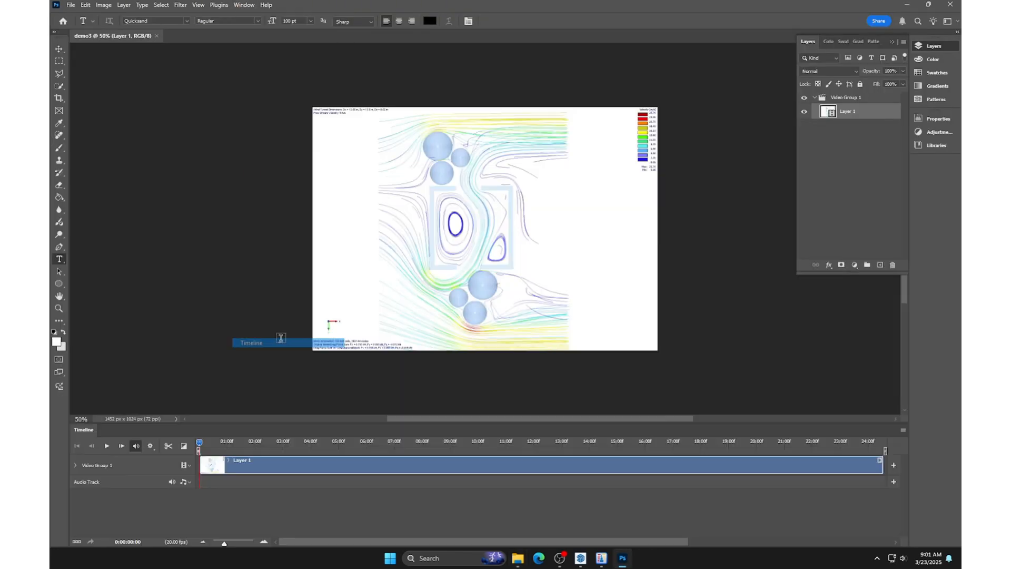
left_click(289, 441)
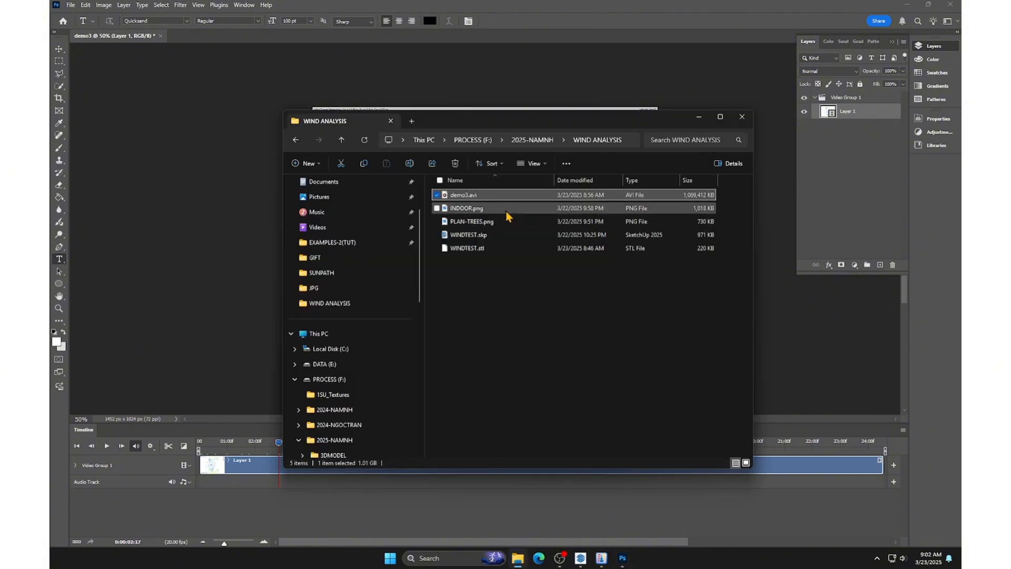
left_click(467, 208)
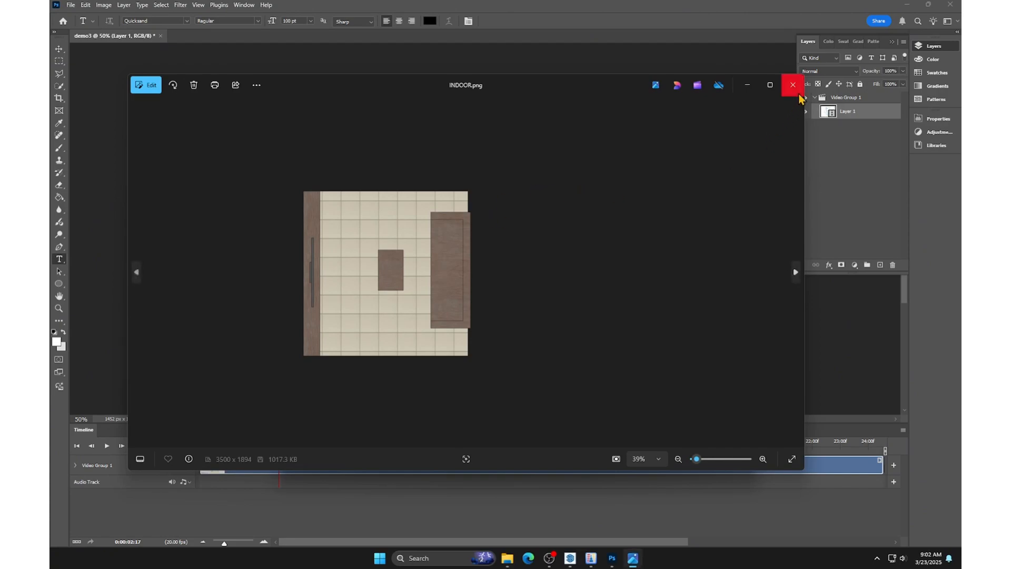
Close the INDOOR preview, extend its clip to the video's end, and start Free Transform.
left_click(784, 85)
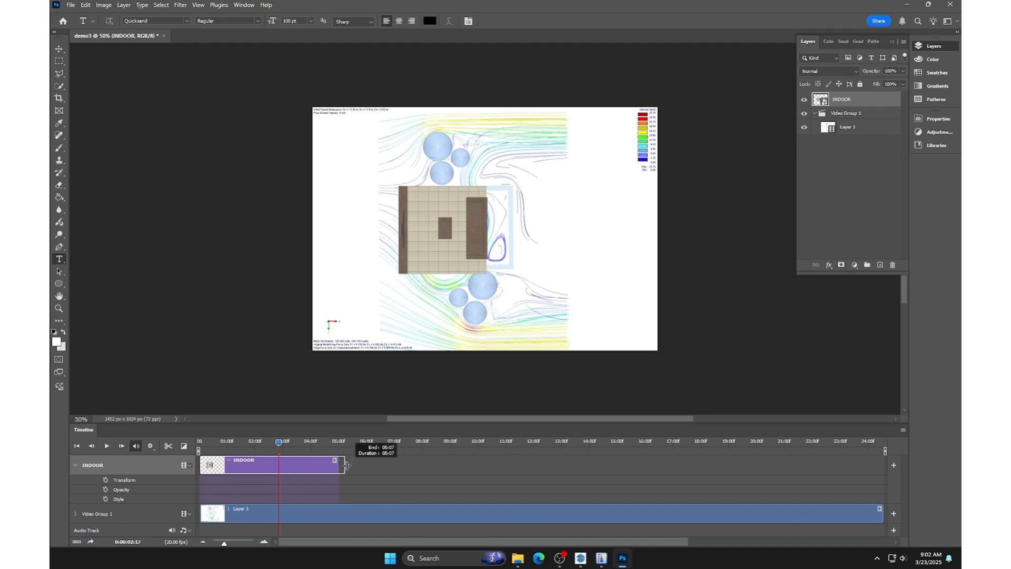
left_click_drag(344, 464, 877, 465)
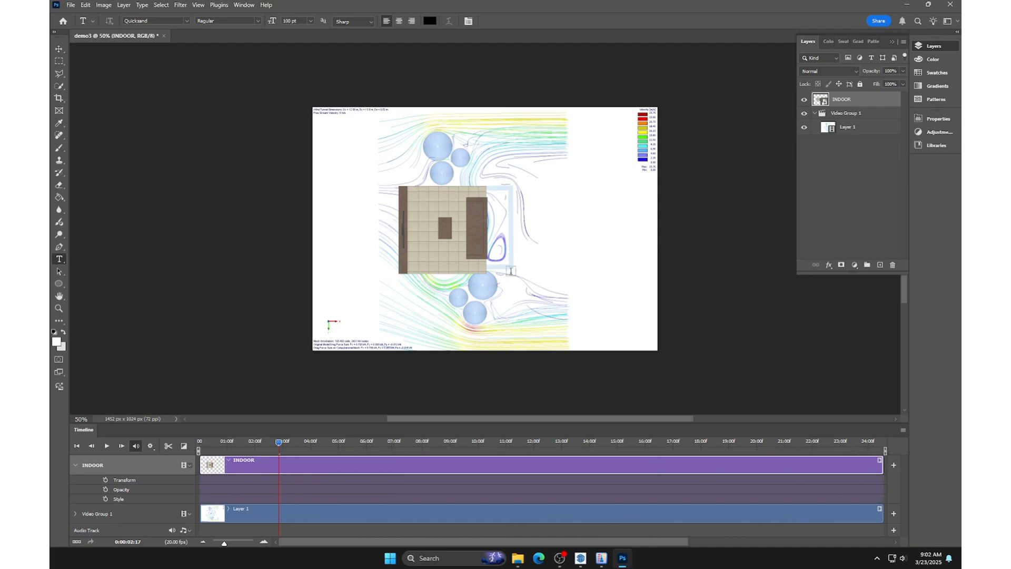
key("Ctrl+t")
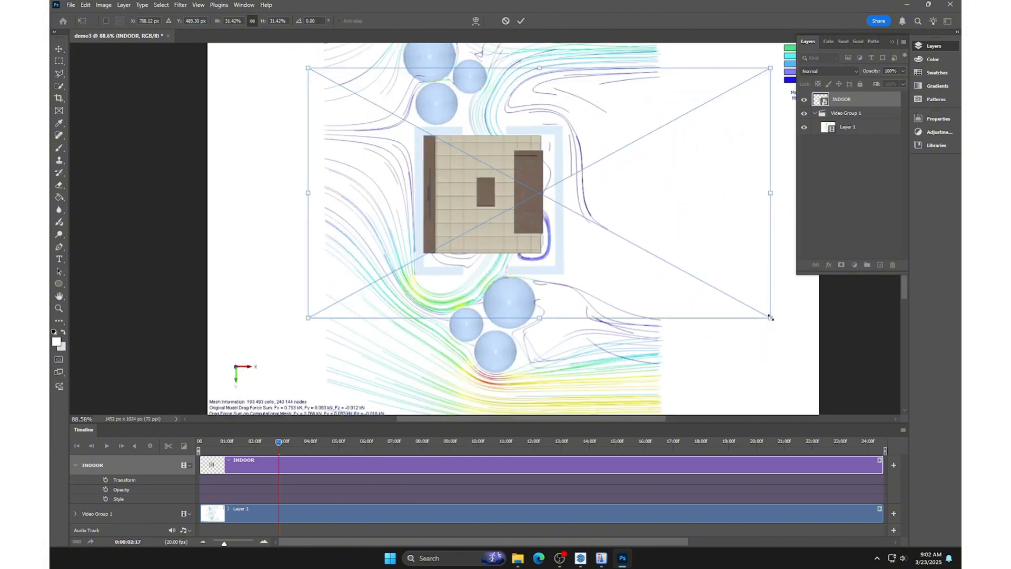
Scale INDOOR to the building footprint and continue tracing the wall outline.
left_click_drag(770, 316, 807, 339)
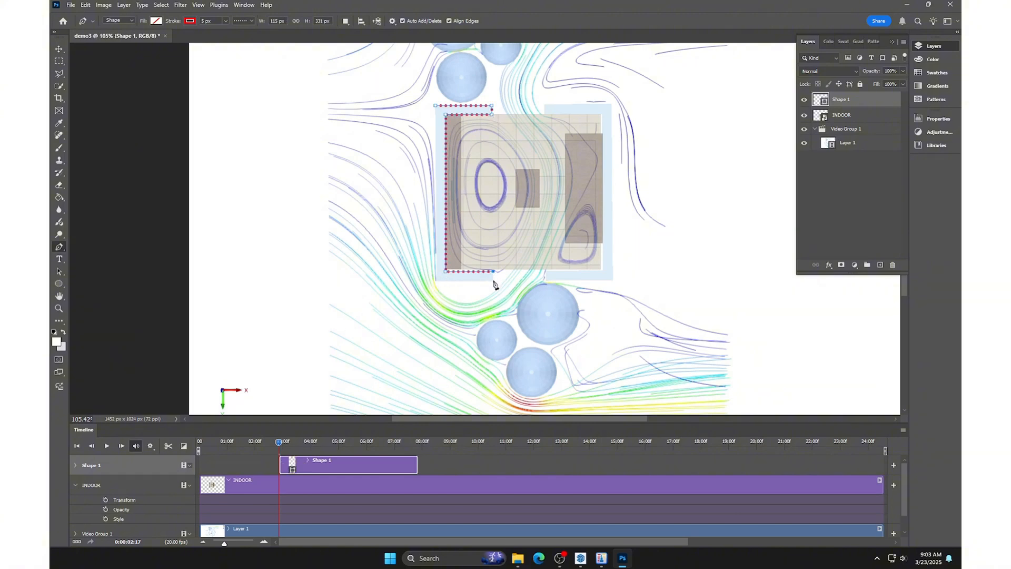
left_click(153, 21)
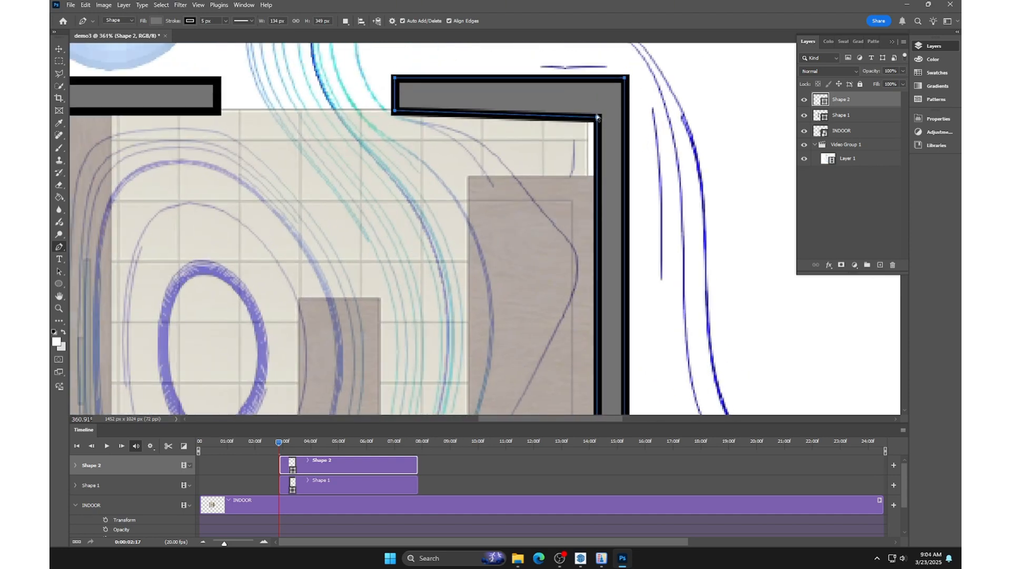
mouse_move(601, 123)
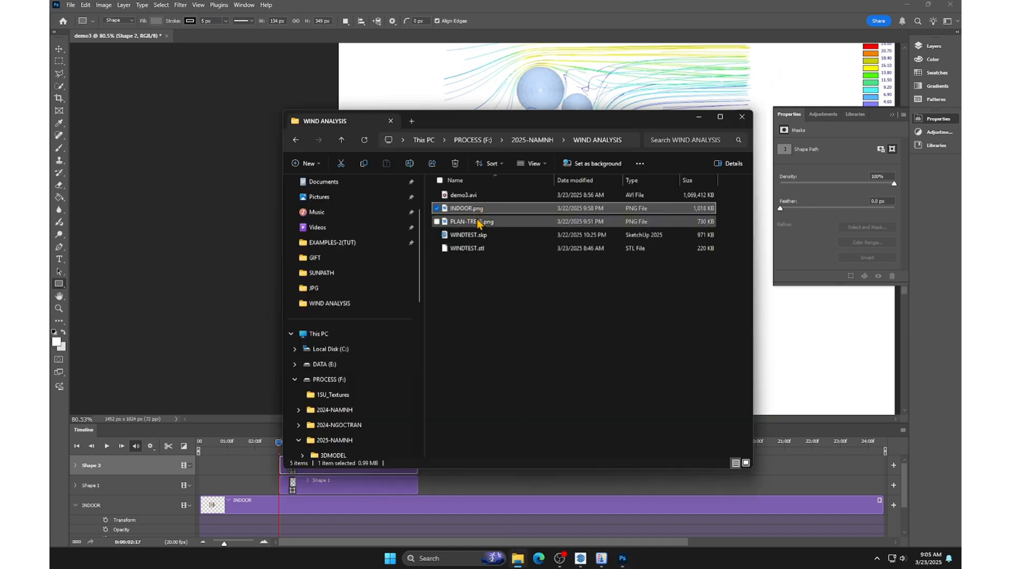
Pick PLAN-TREES.png in the WIND ANALYSIS folder to bring in.
double_click(470, 221)
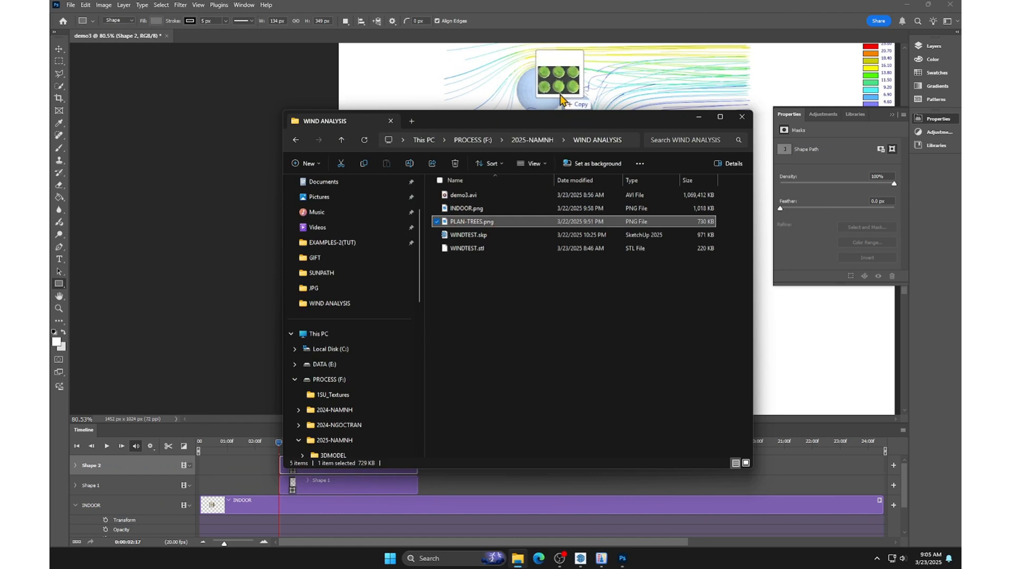
Place the PLAN-TREES image into the Photoshop document and confirm the placement.
double_click(472, 221)
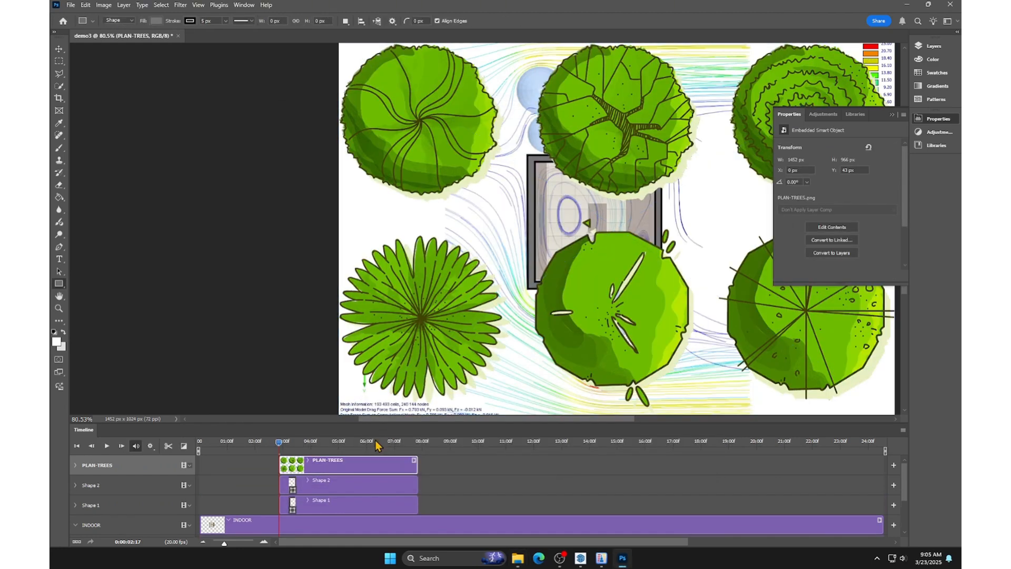
left_click(321, 499)
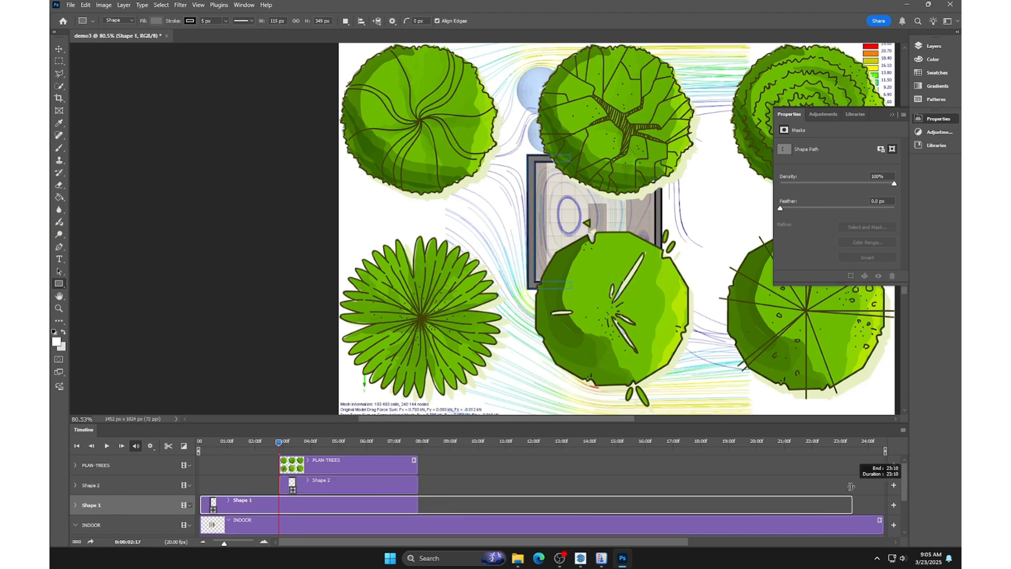
left_click(320, 480)
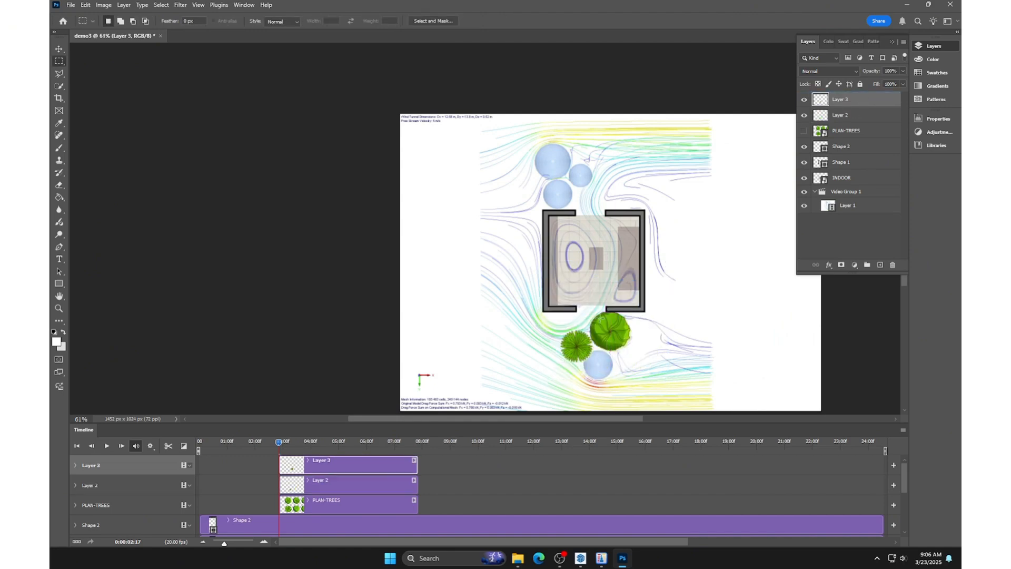
Add another tree copy from the sheet and resize it to match the other trees.
left_click(804, 130)
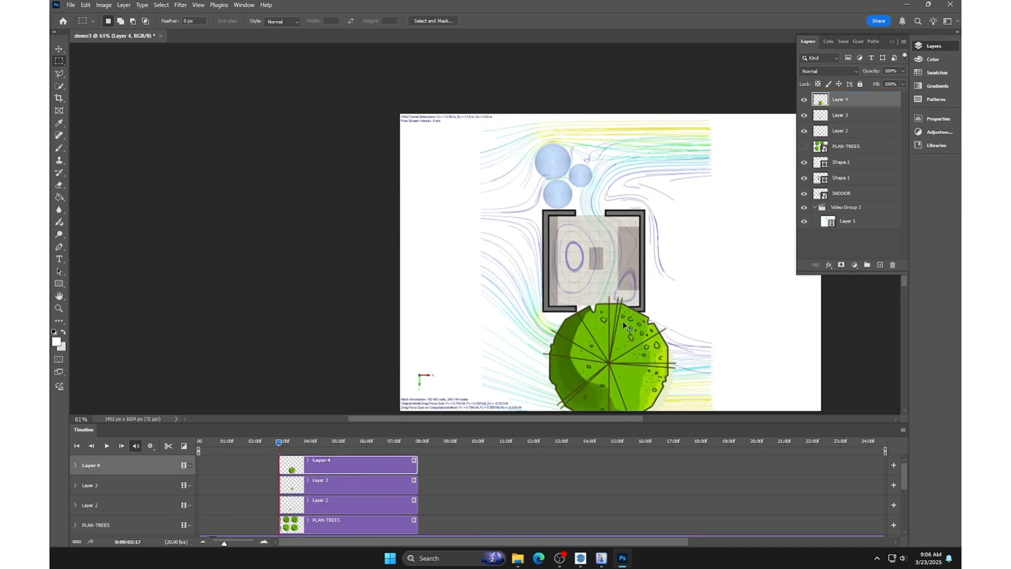
left_click(804, 115)
type("trees")
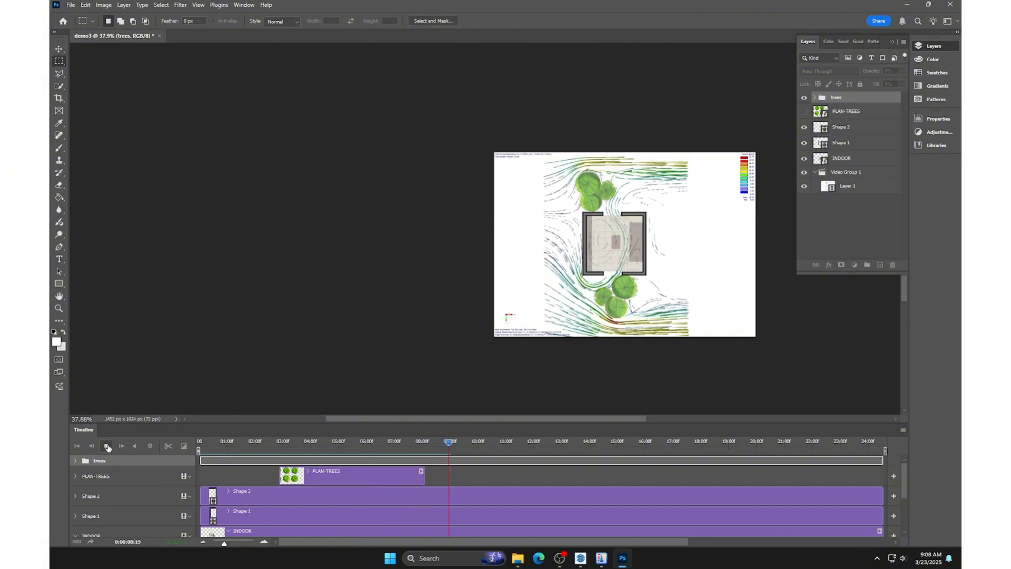
Preview the timeline playback, jump to an earlier frame, and open the Render Video settings.
left_click(108, 446)
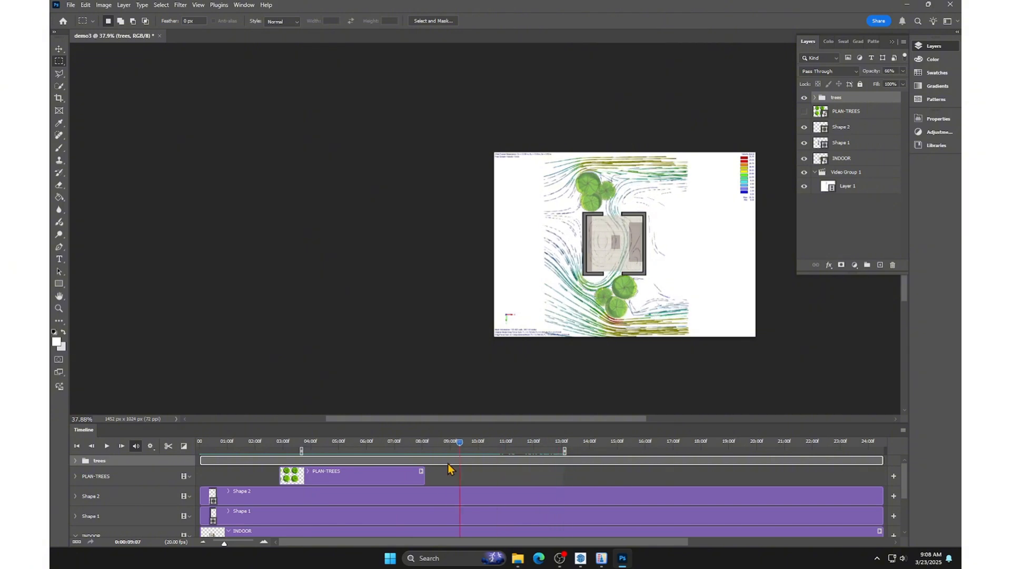
left_click(358, 442)
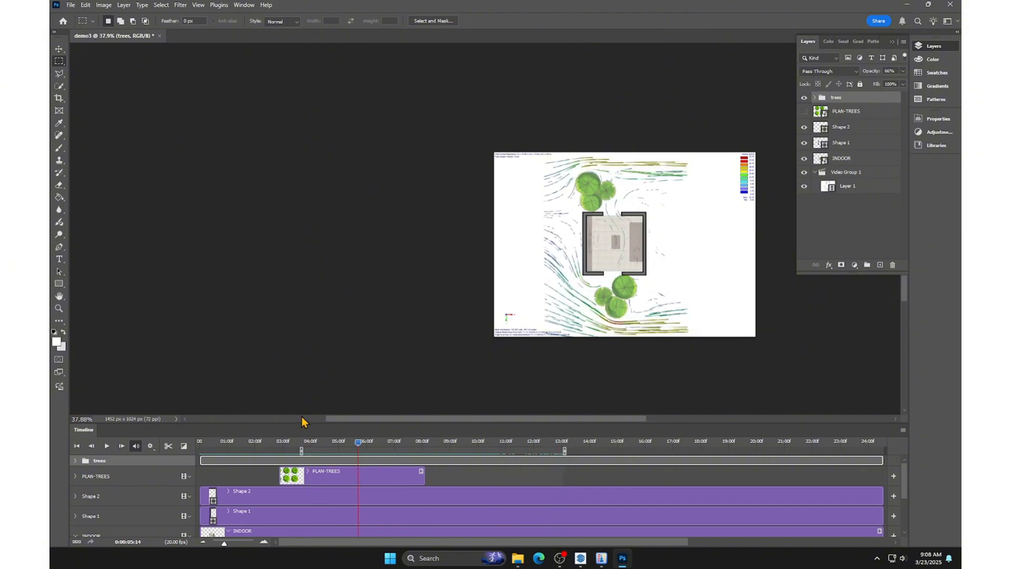
left_click(71, 5)
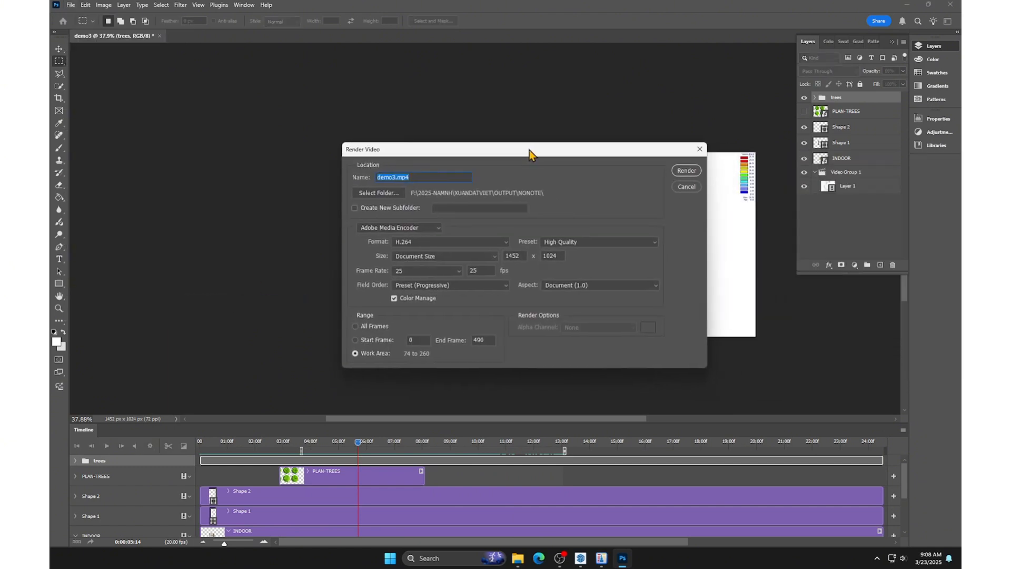
Render the video to demo3-OK.mp4 and play the exported file.
left_click(686, 170)
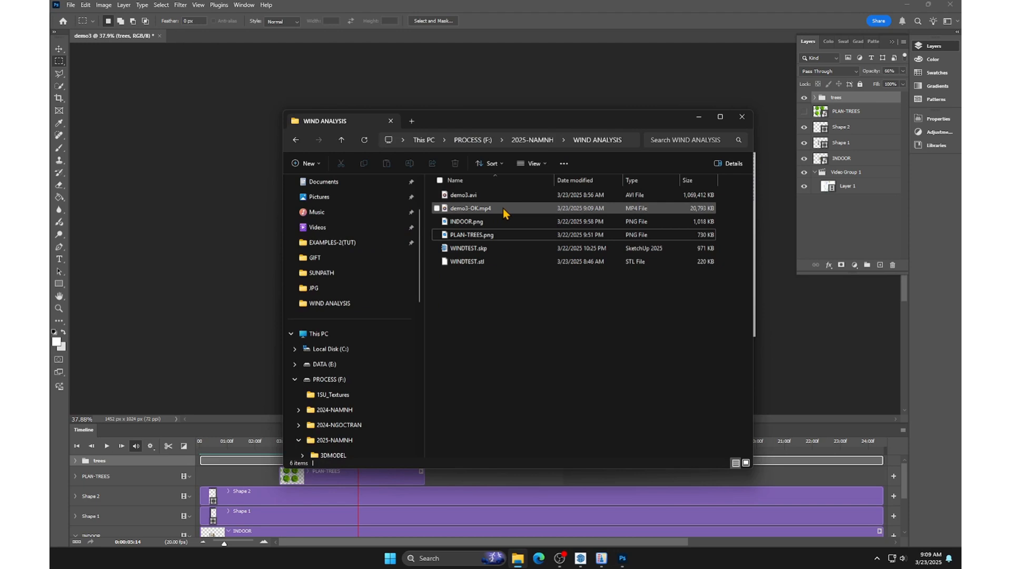
double_click(470, 208)
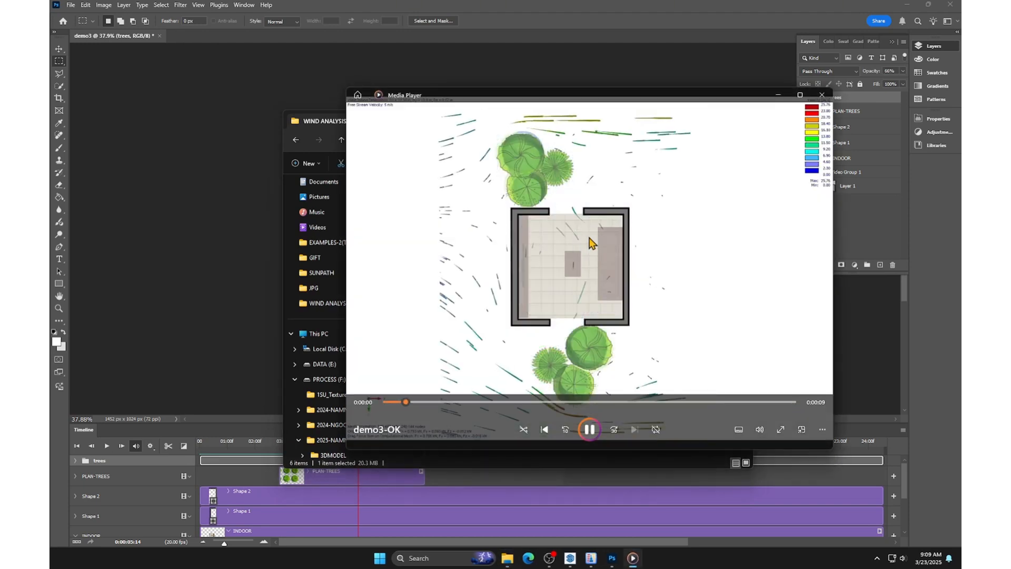